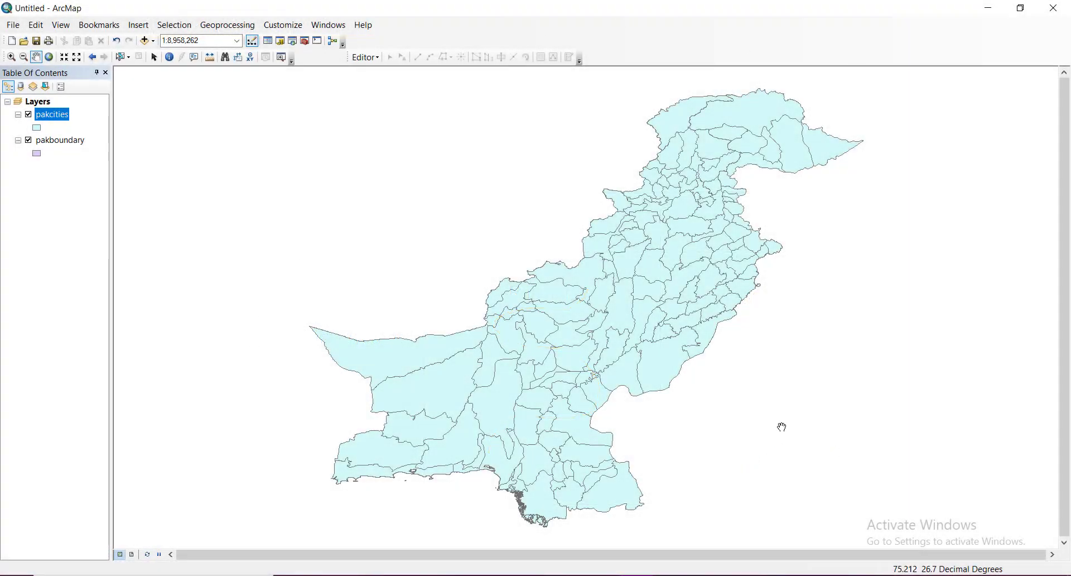
pyautogui.moveTo(790, 174)
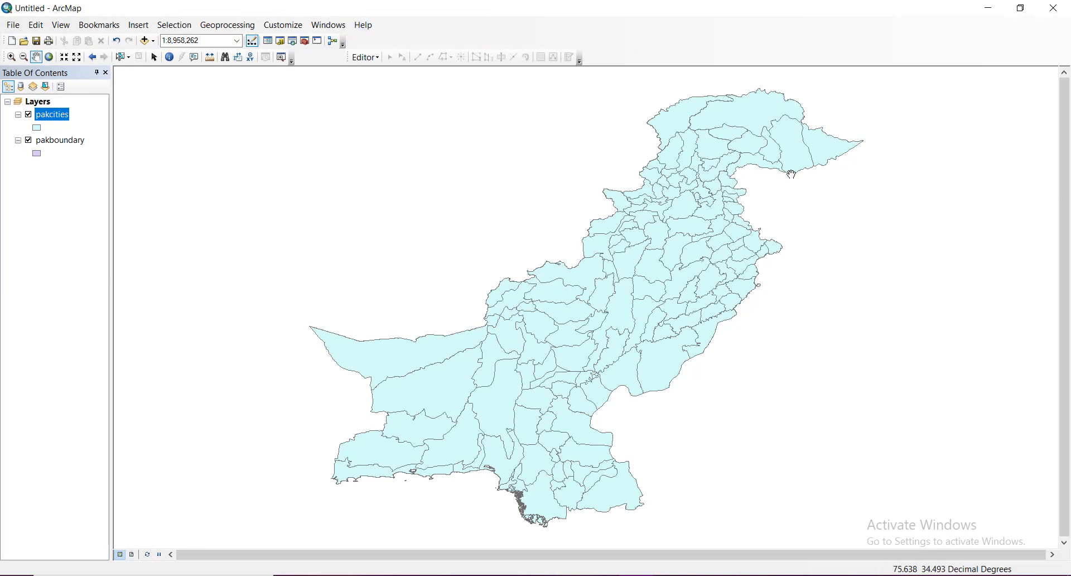
pyautogui.moveTo(69, 115)
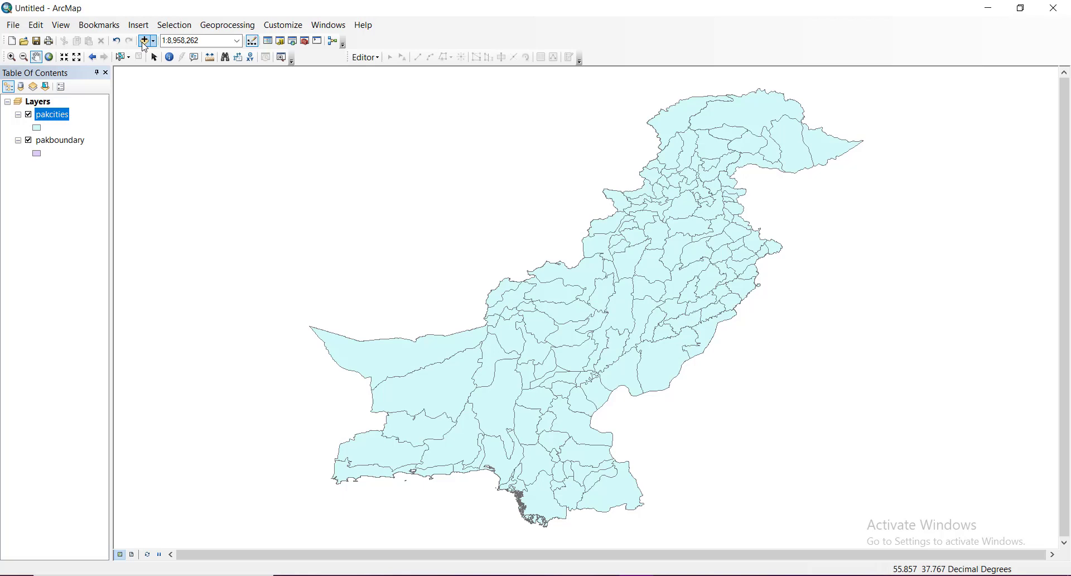
# Add the Peshawar Roads.shp shapefile from the University of peshawar folder to the map.
pyautogui.click(120, 57)
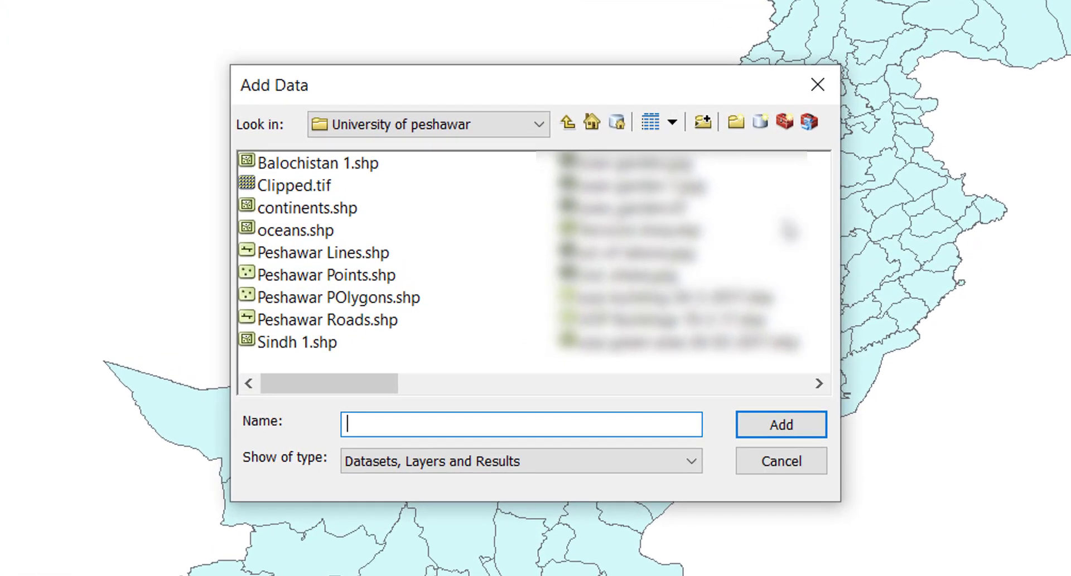
pyautogui.moveTo(312, 281)
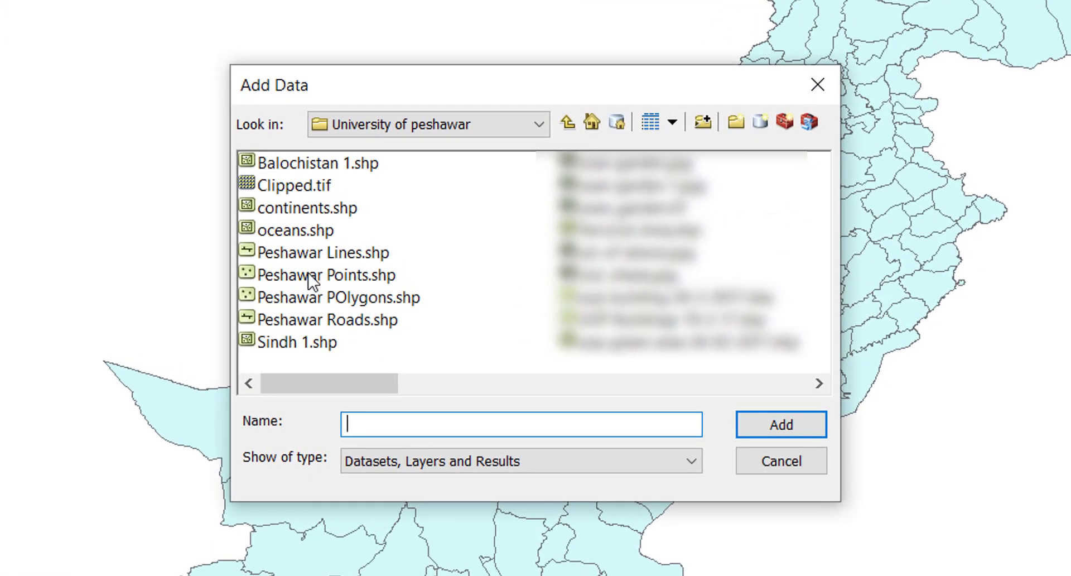
pyautogui.click(327, 319)
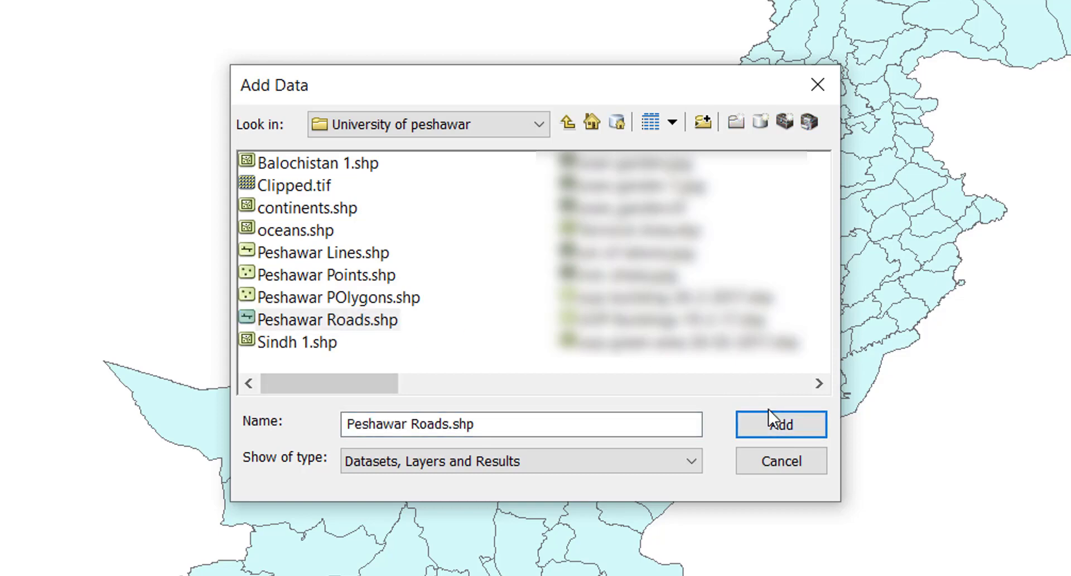
pyautogui.click(779, 424)
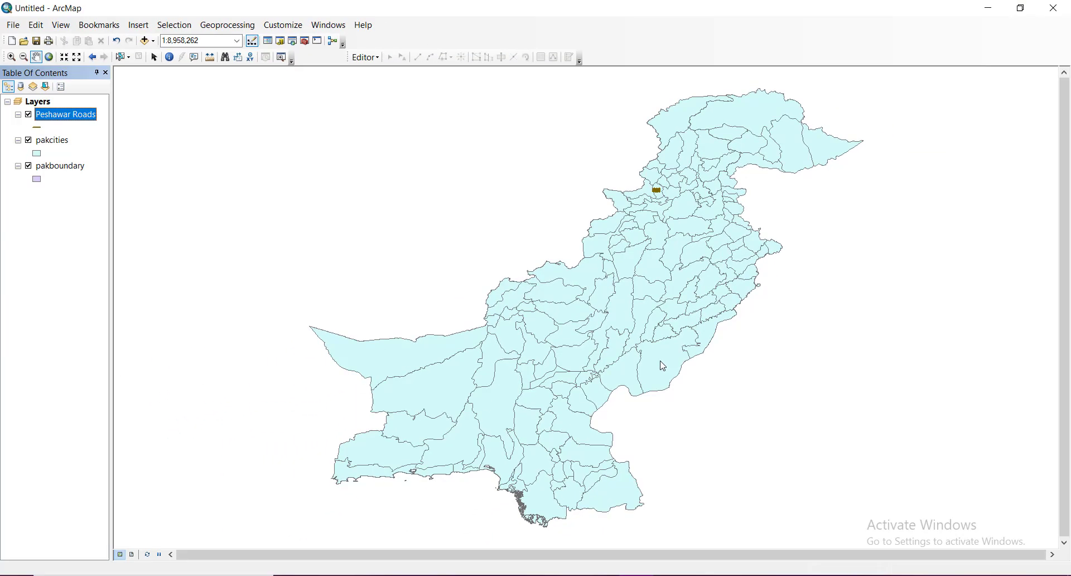
pyautogui.moveTo(672, 185)
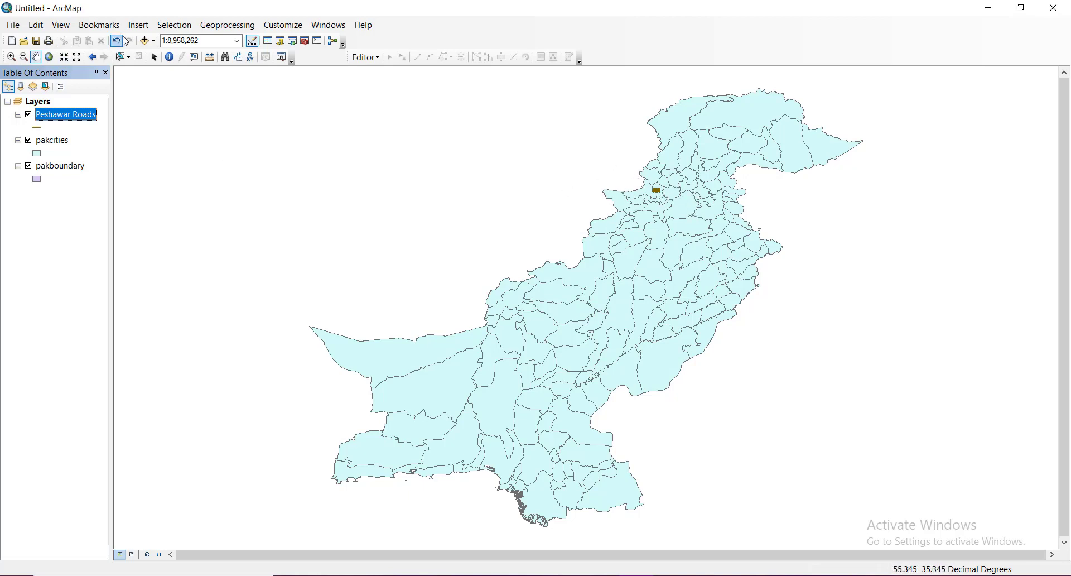
# Zoom the map in on the Peshawar road network until individual streets are visible.
pyautogui.click(11, 57)
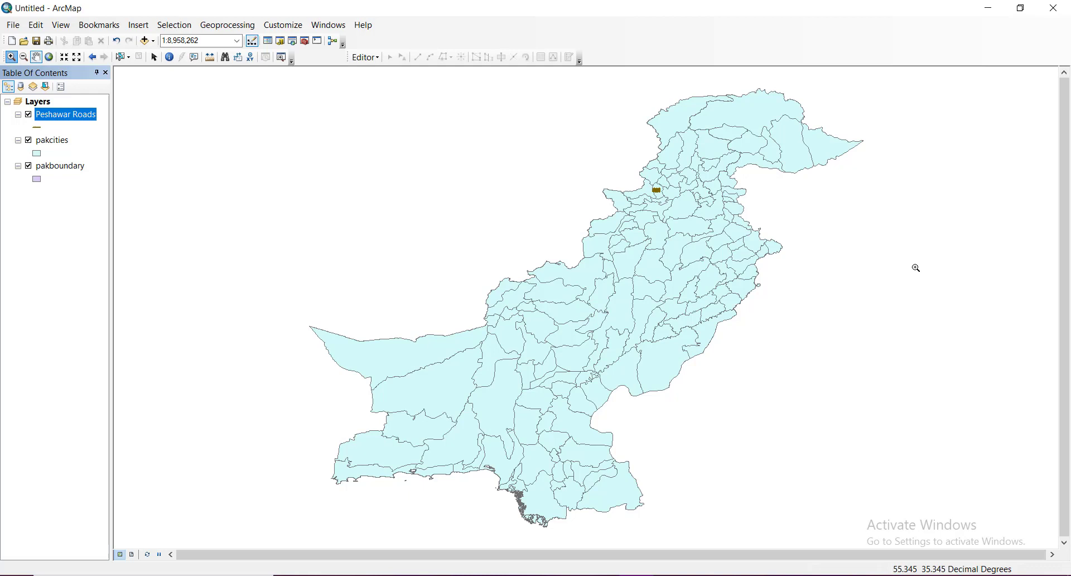
pyautogui.moveTo(605, 146); pyautogui.dragTo(739, 242)
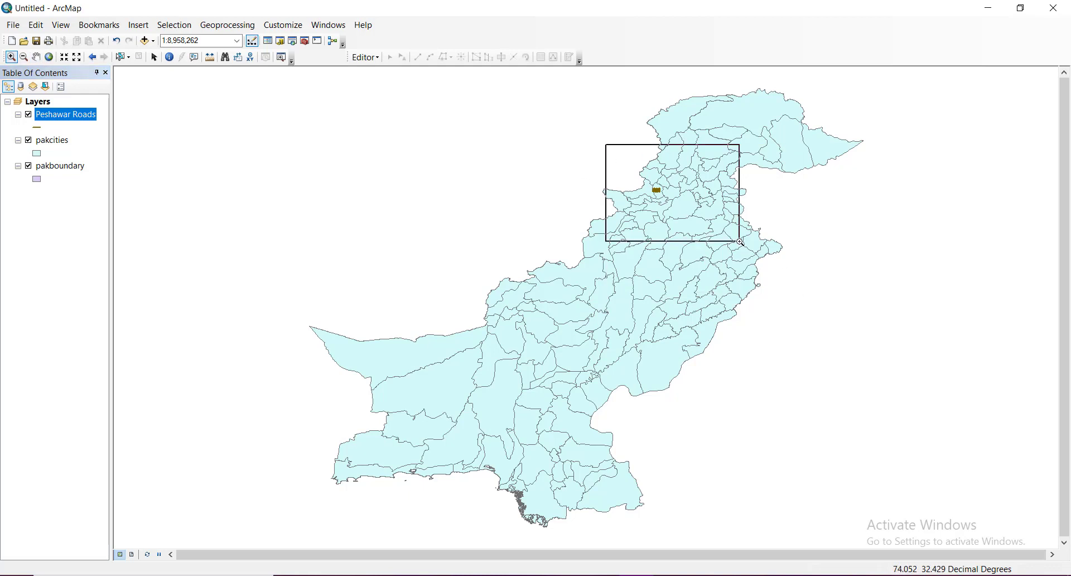
pyautogui.moveTo(604, 146); pyautogui.dragTo(738, 239)
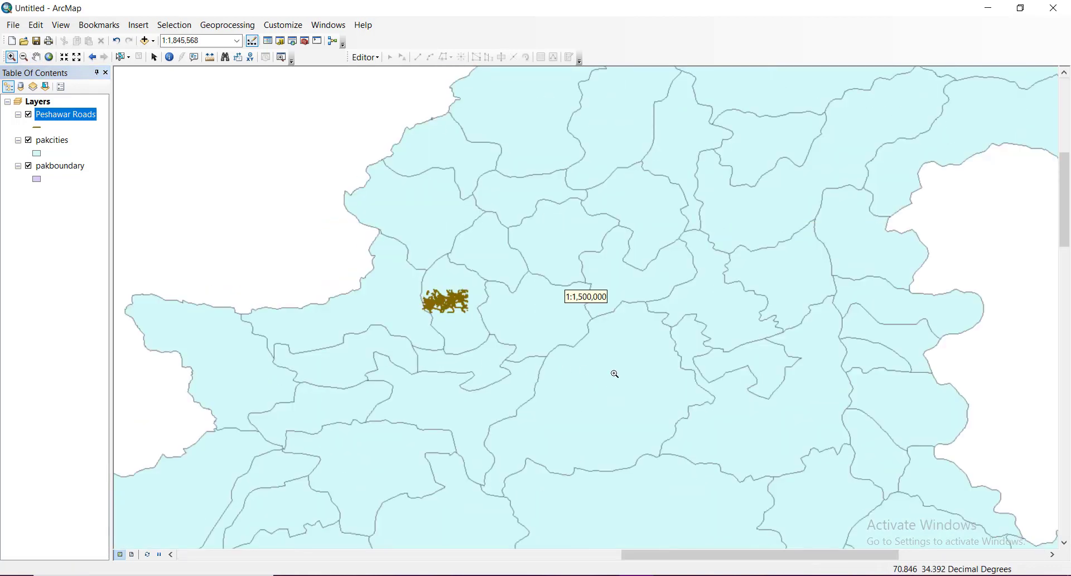
pyautogui.click(614, 373)
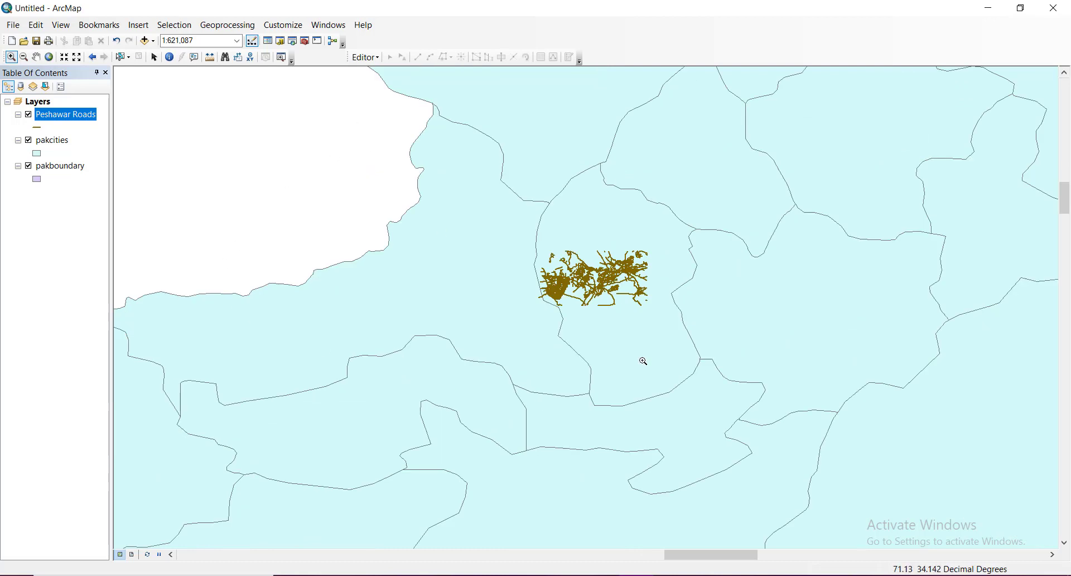
pyautogui.click(643, 360)
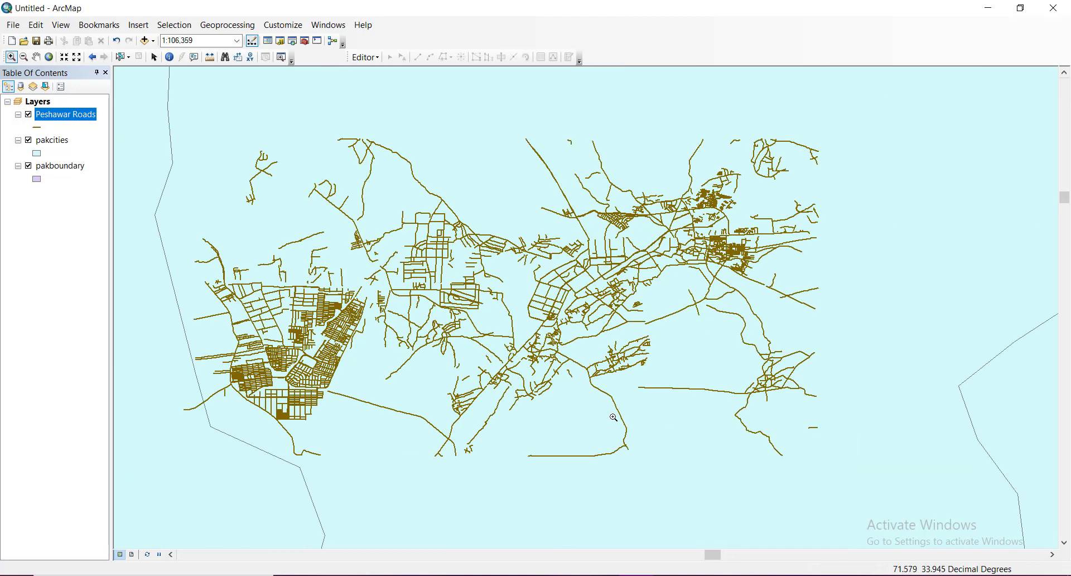
pyautogui.moveTo(322, 311)
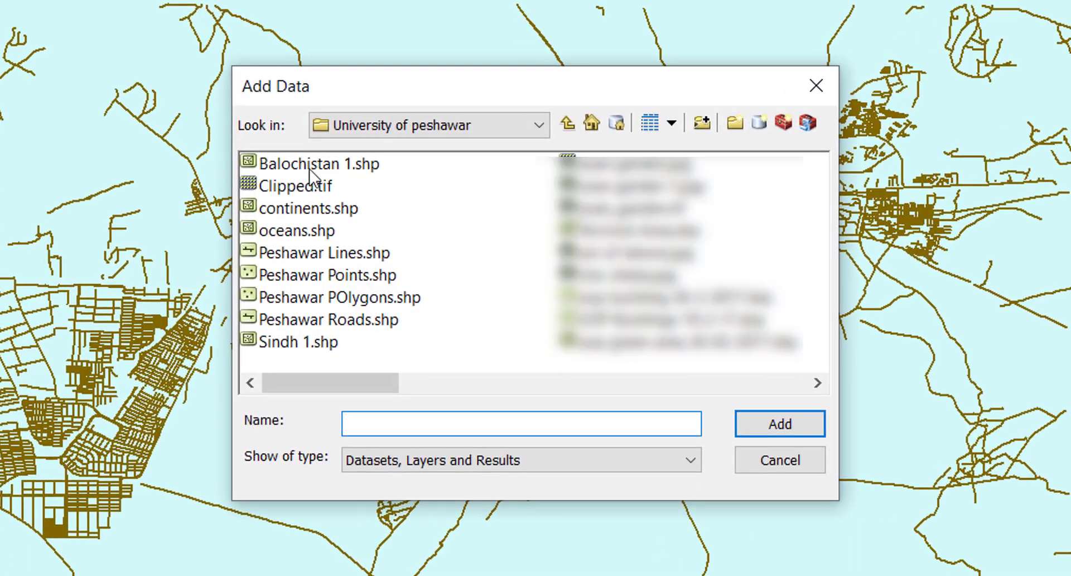
# Add the Peshawar Points.shp shapefile to the map over the road network.
pyautogui.click(327, 275)
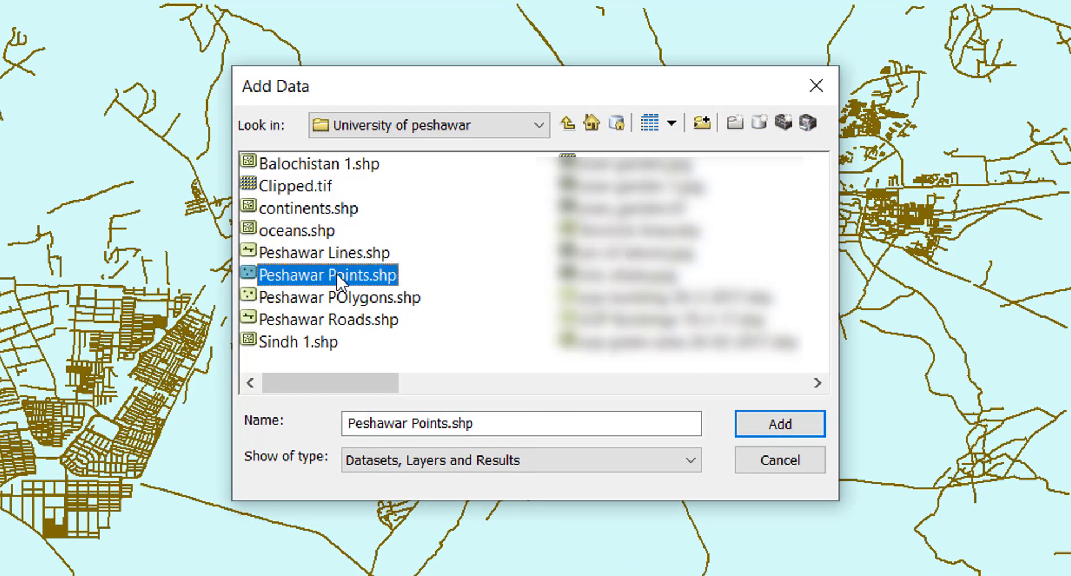
pyautogui.moveTo(880, 540)
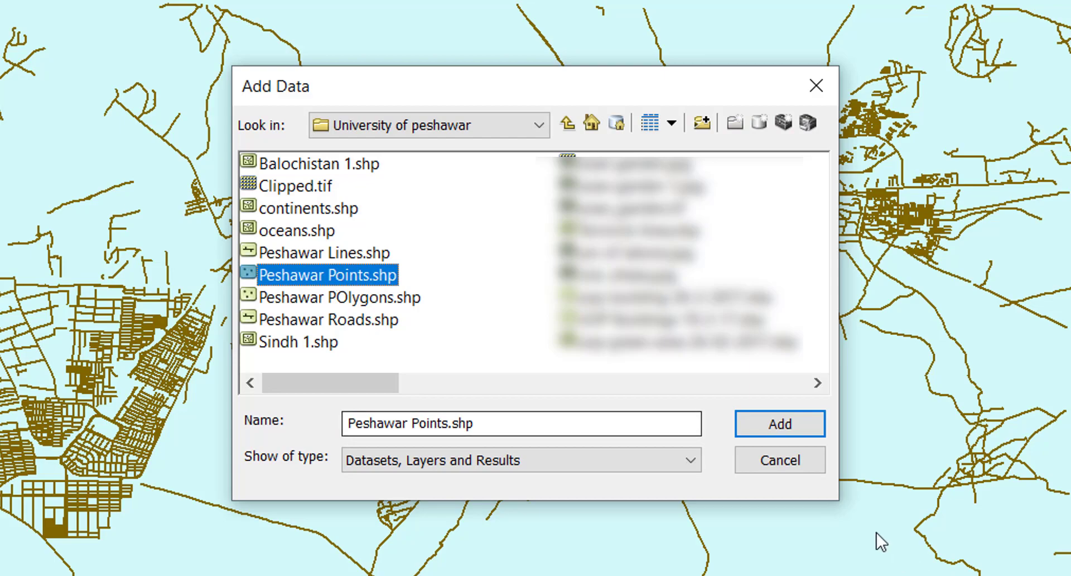
pyautogui.click(778, 424)
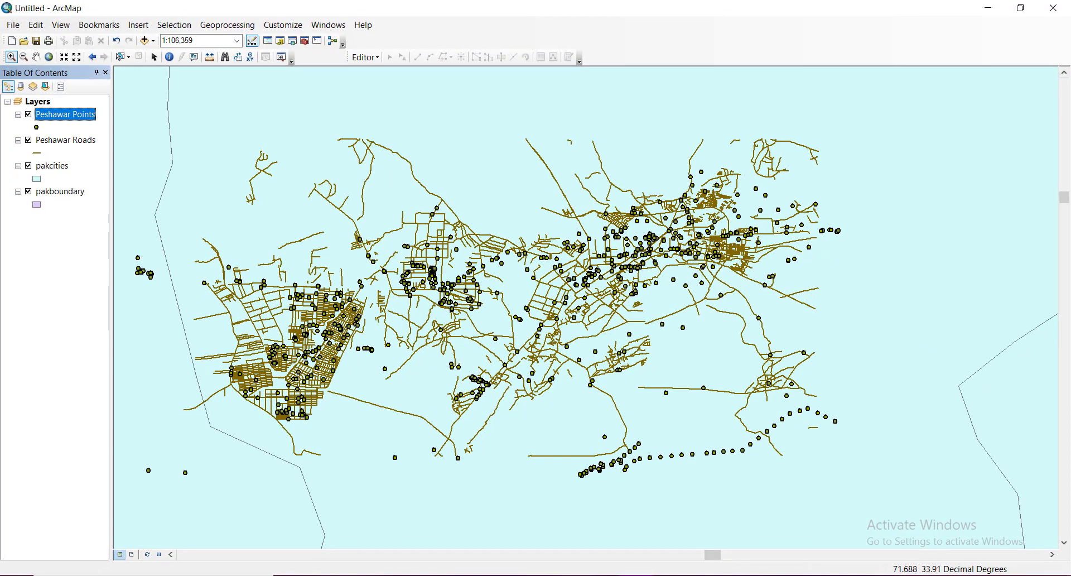
pyautogui.moveTo(122, 302)
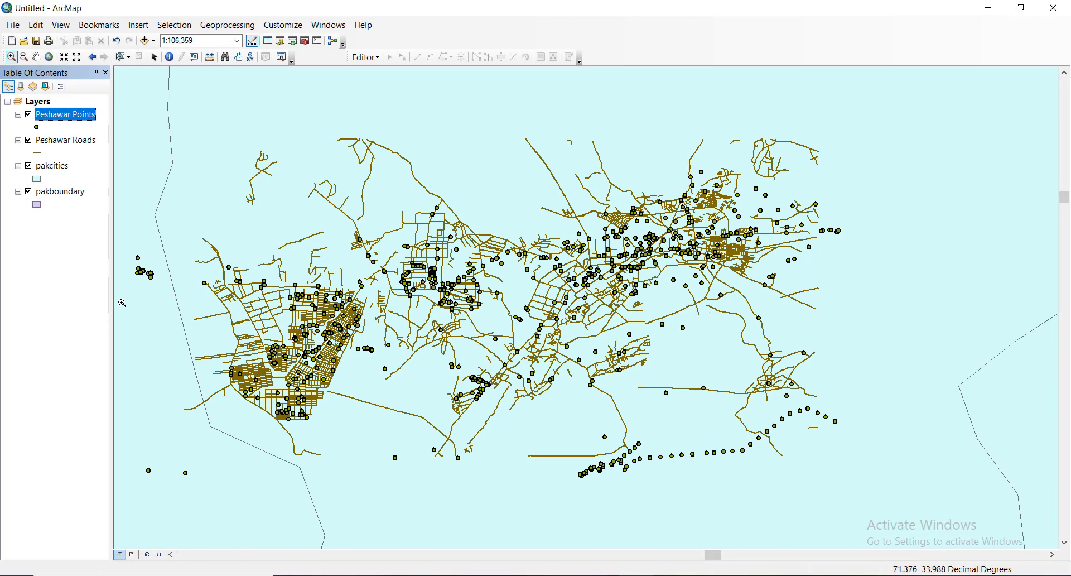
pyautogui.moveTo(3, 153)
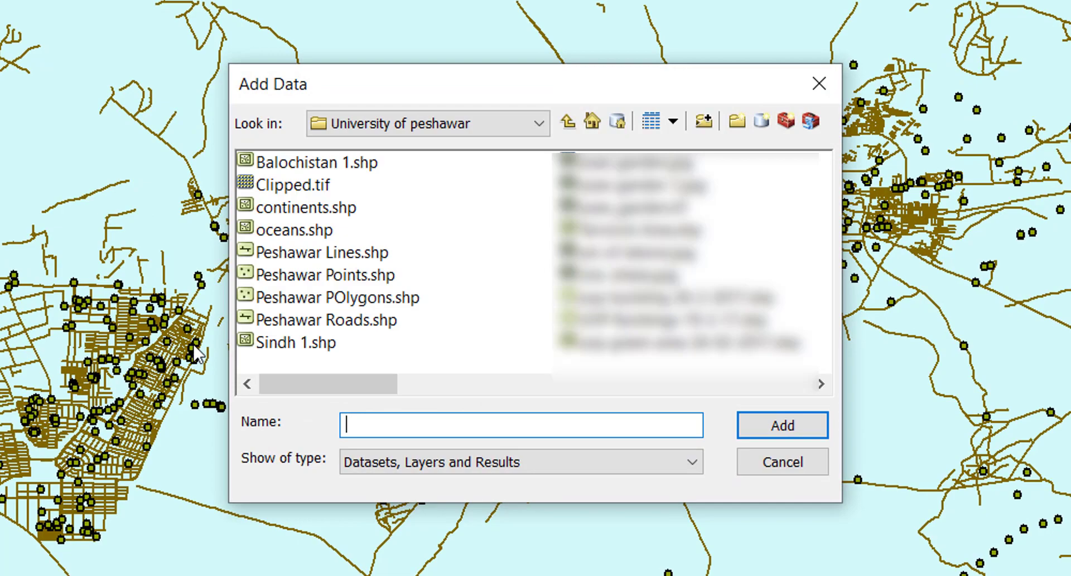
# Add the Peshawar Lines.shp and Peshawar POlygons.shp shapefiles above the points and roads.
pyautogui.click(322, 252)
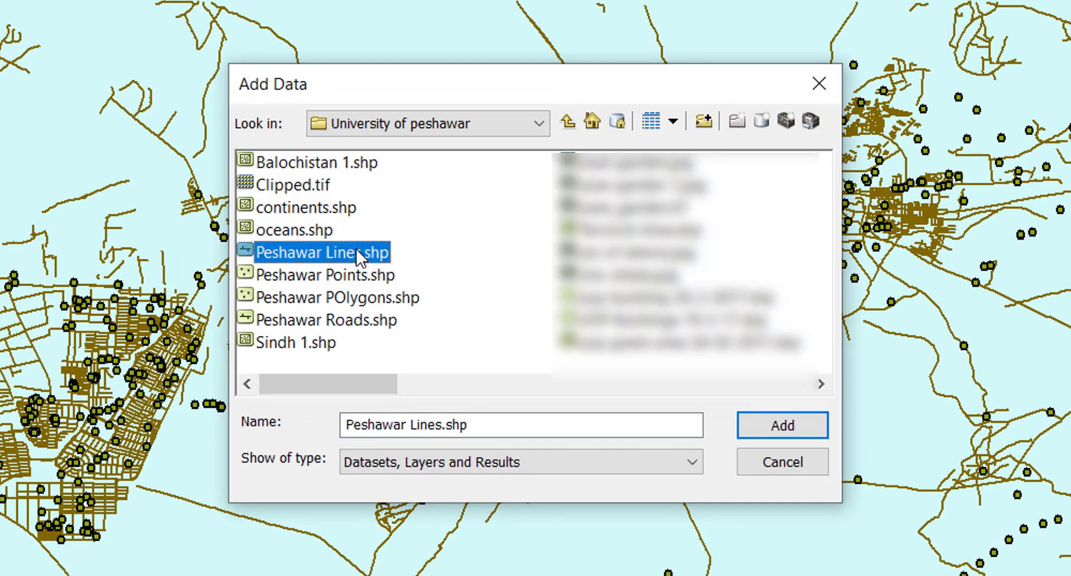
pyautogui.click(781, 424)
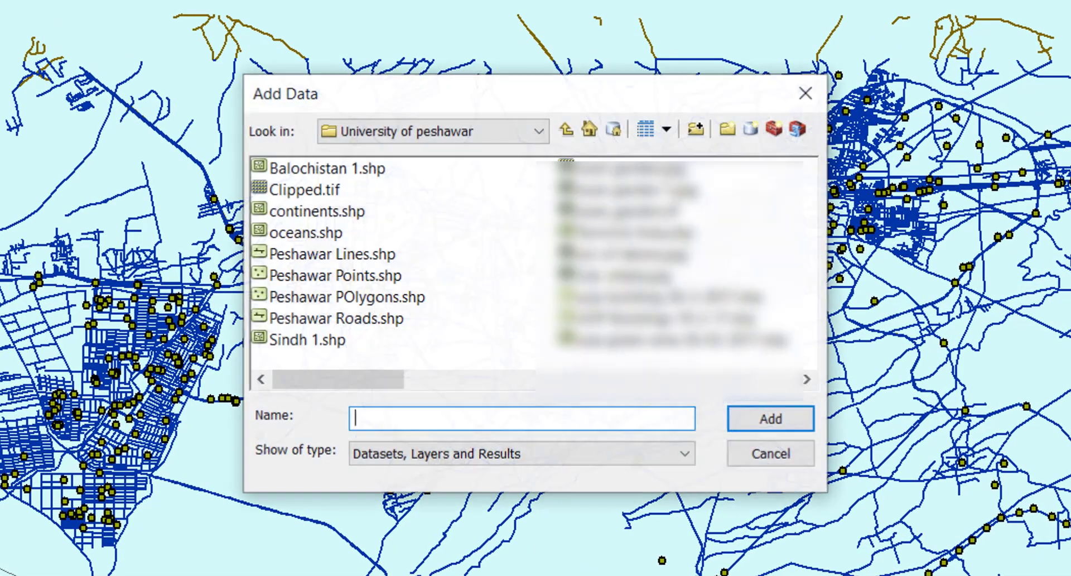
pyautogui.click(345, 297)
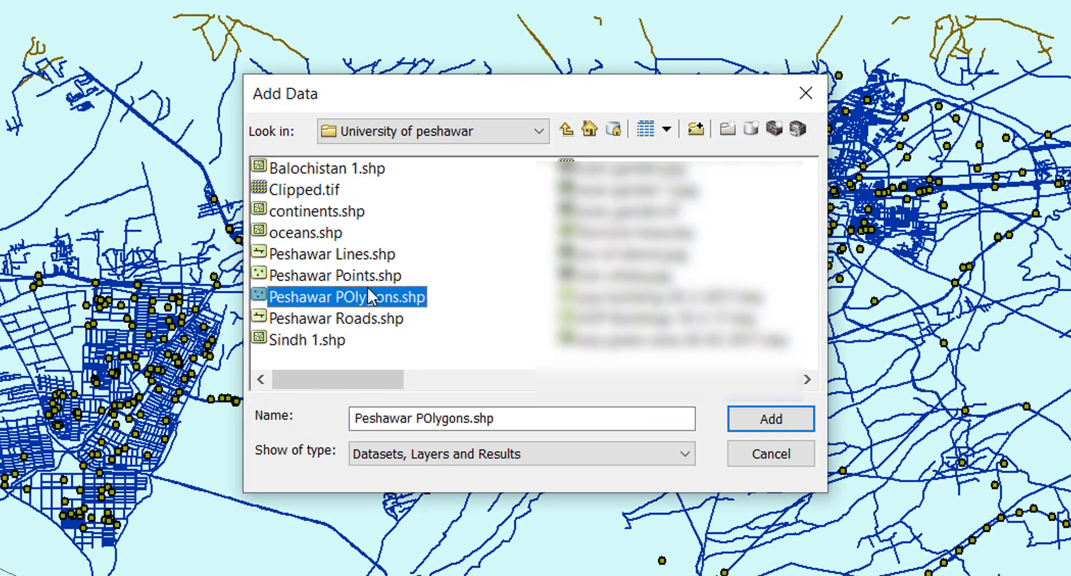
pyautogui.click(769, 419)
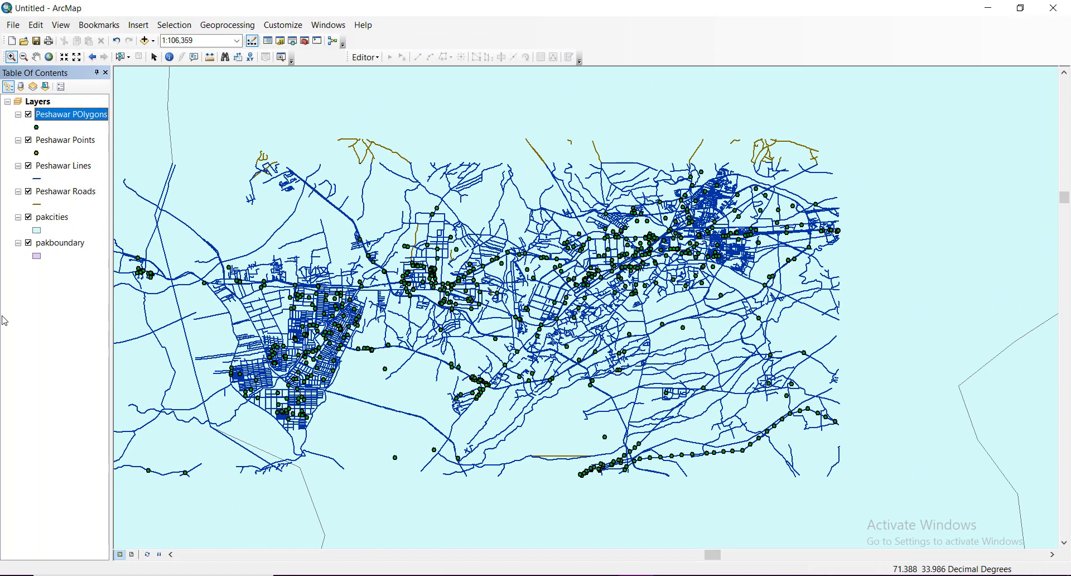
pyautogui.moveTo(51, 369)
pyautogui.write('1:125,000')
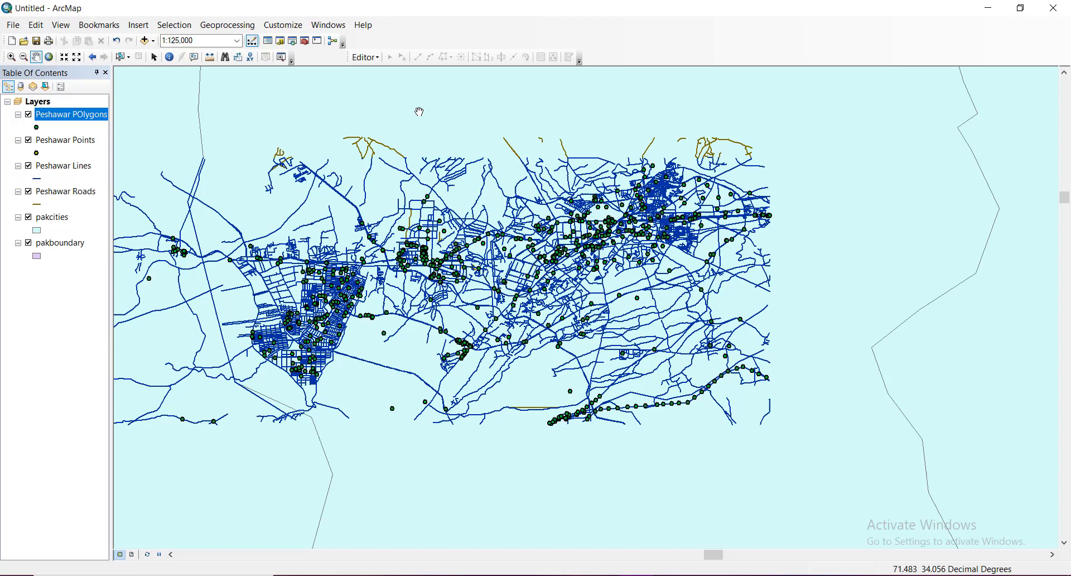
pyautogui.moveTo(345, 216)
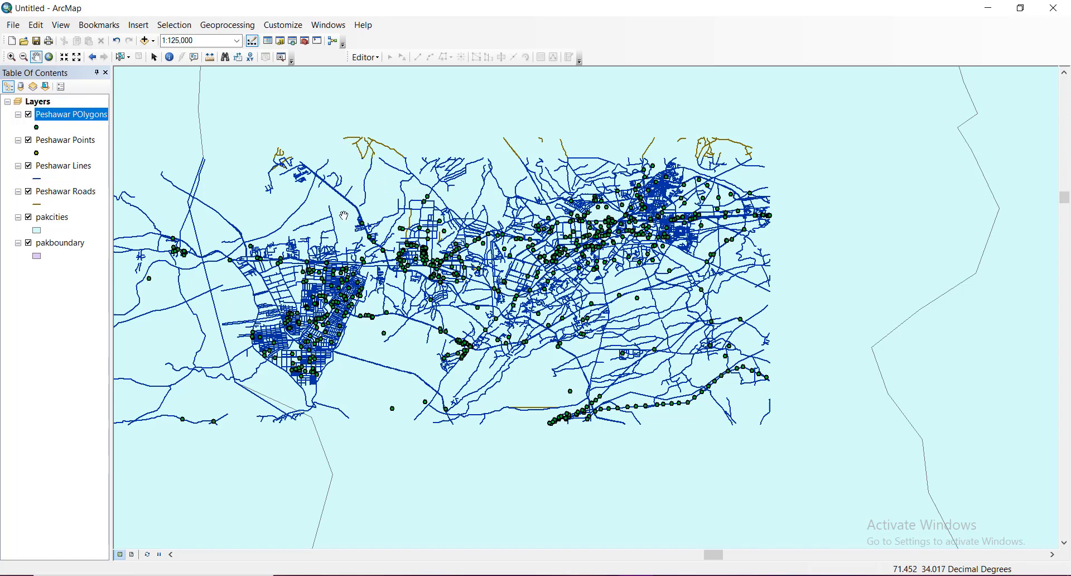
pyautogui.moveTo(333, 425)
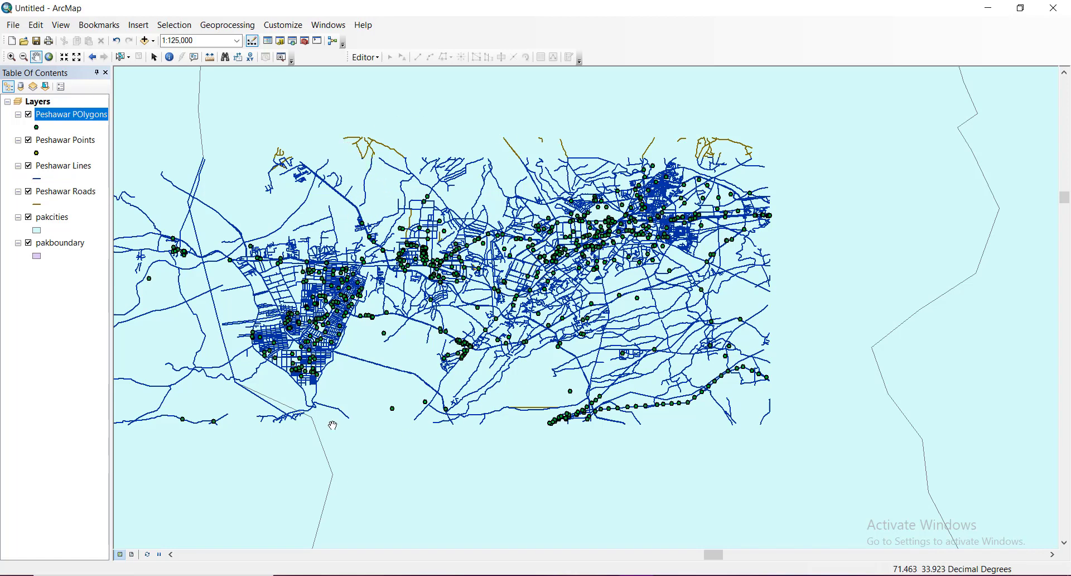
pyautogui.moveTo(701, 244)
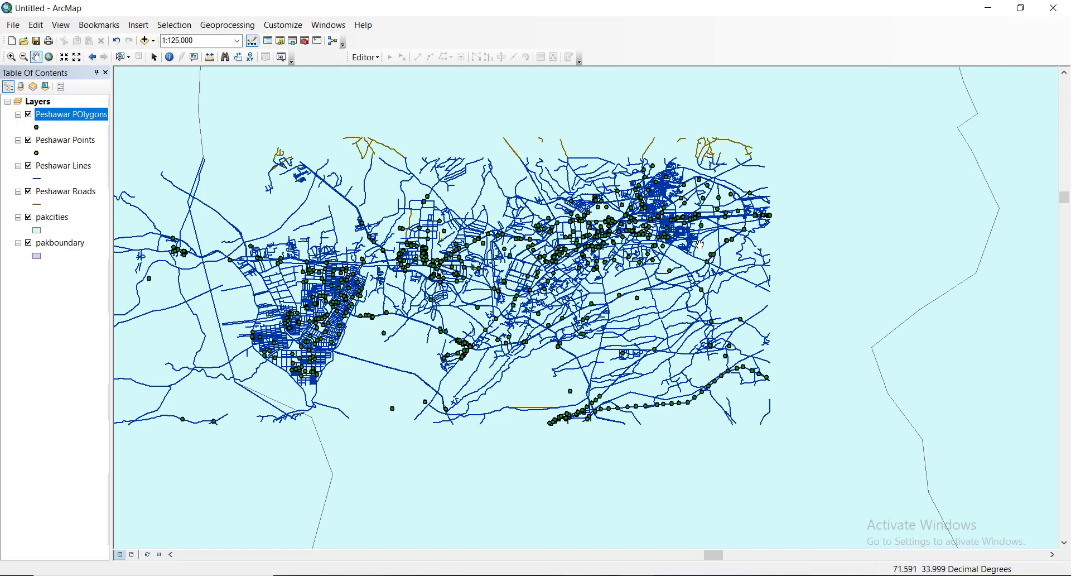
pyautogui.moveTo(296, 90)
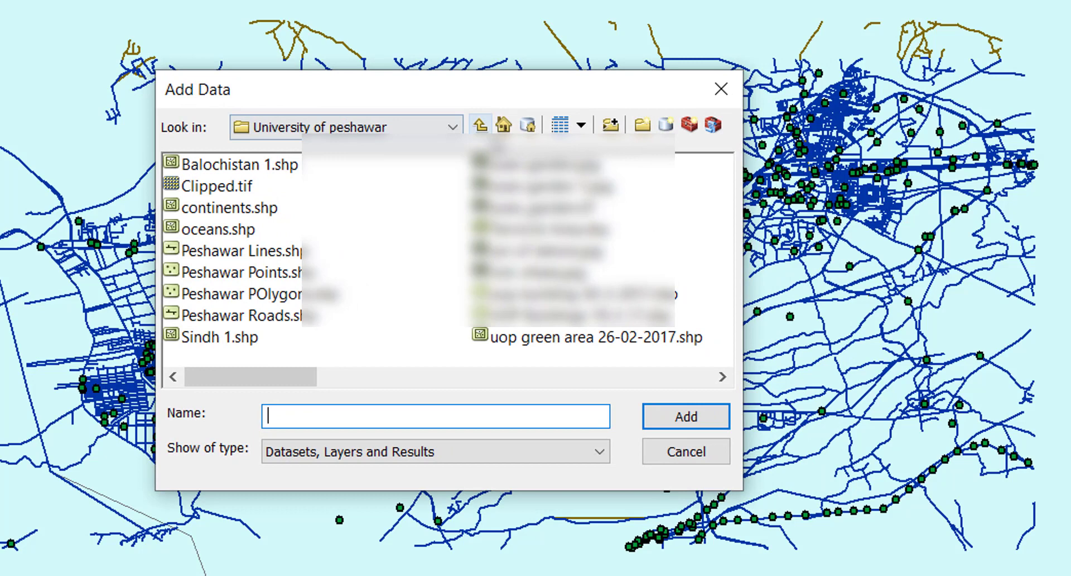
# Add the UOP_HighRes_modified 19-2-17.tif satellite image from the University of peshawar folder.
pyautogui.click(479, 123)
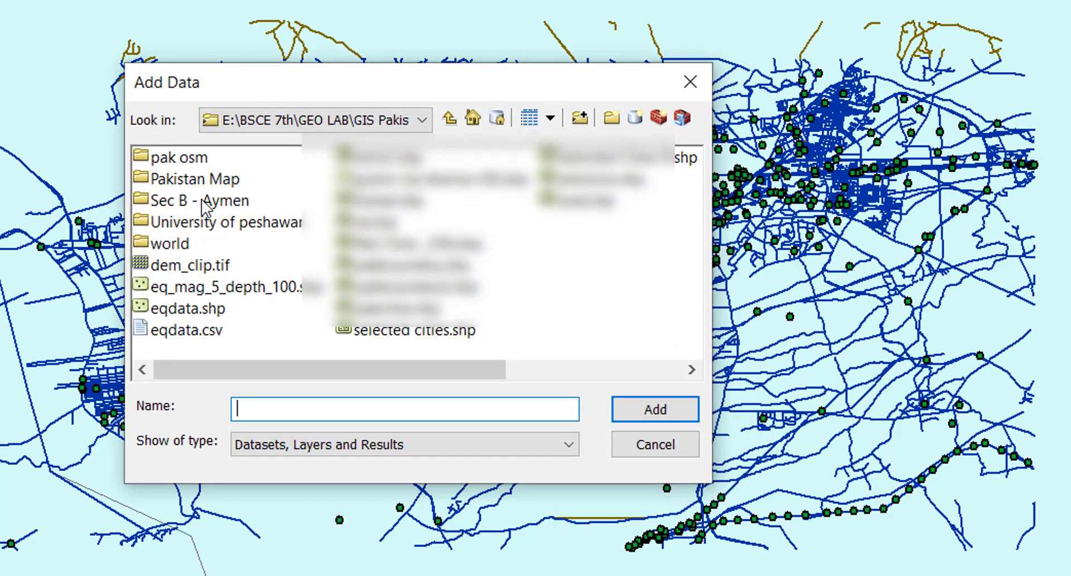
pyautogui.doubleClick(229, 221)
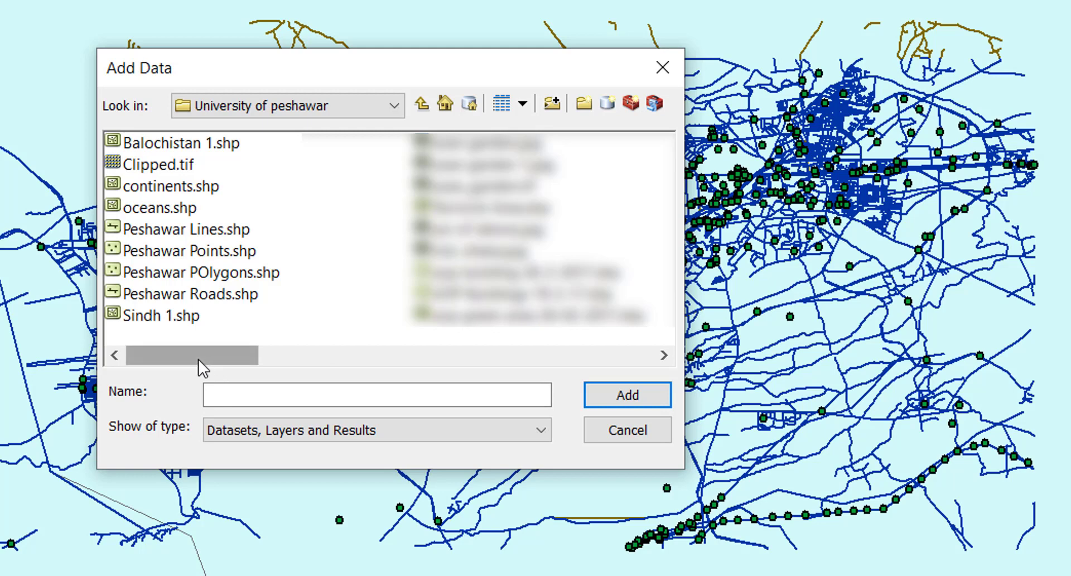
pyautogui.moveTo(300, 169)
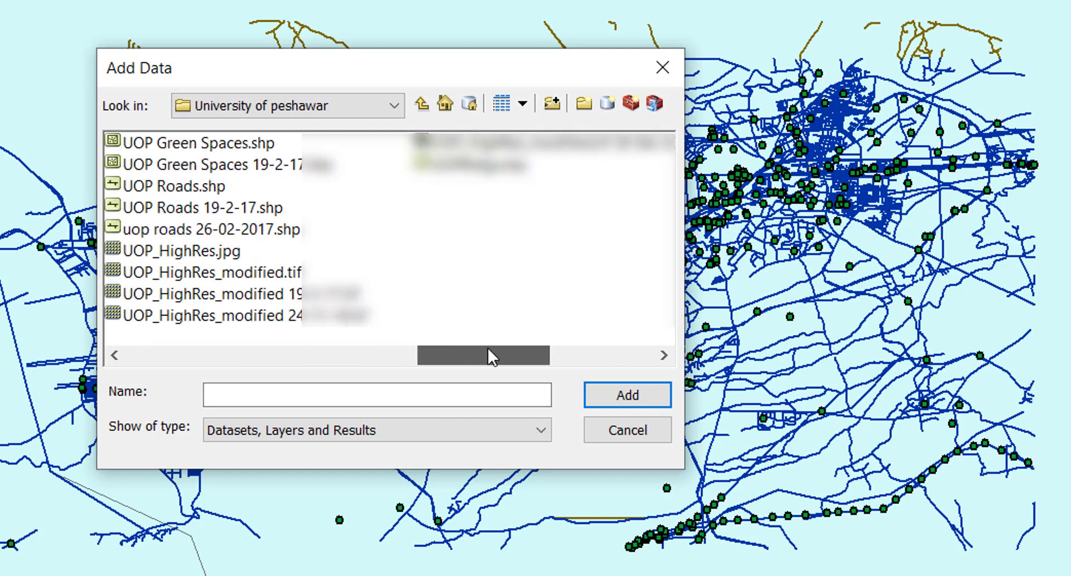
pyautogui.click(212, 294)
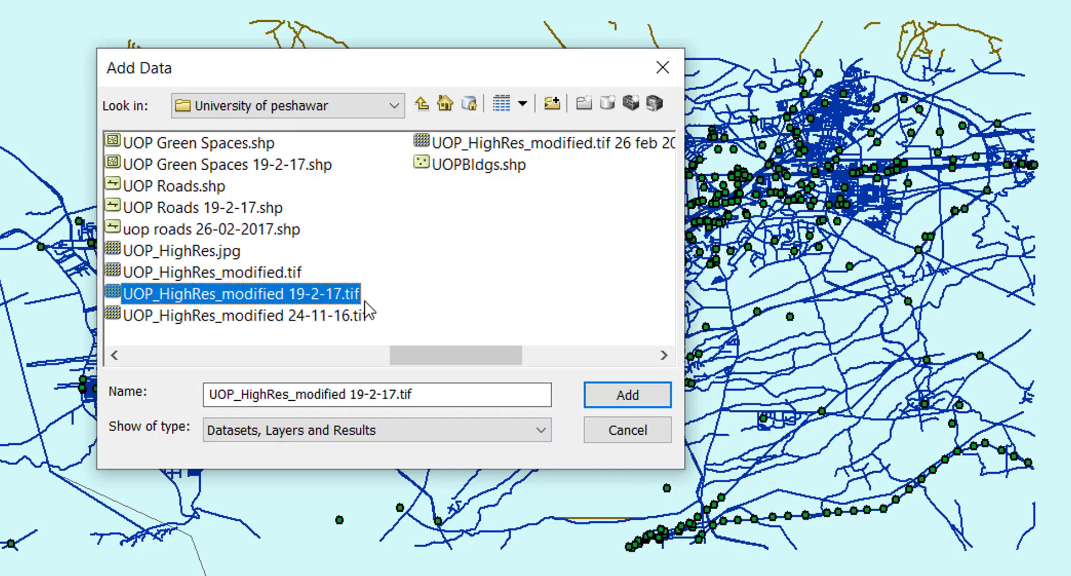
pyautogui.moveTo(121, 299)
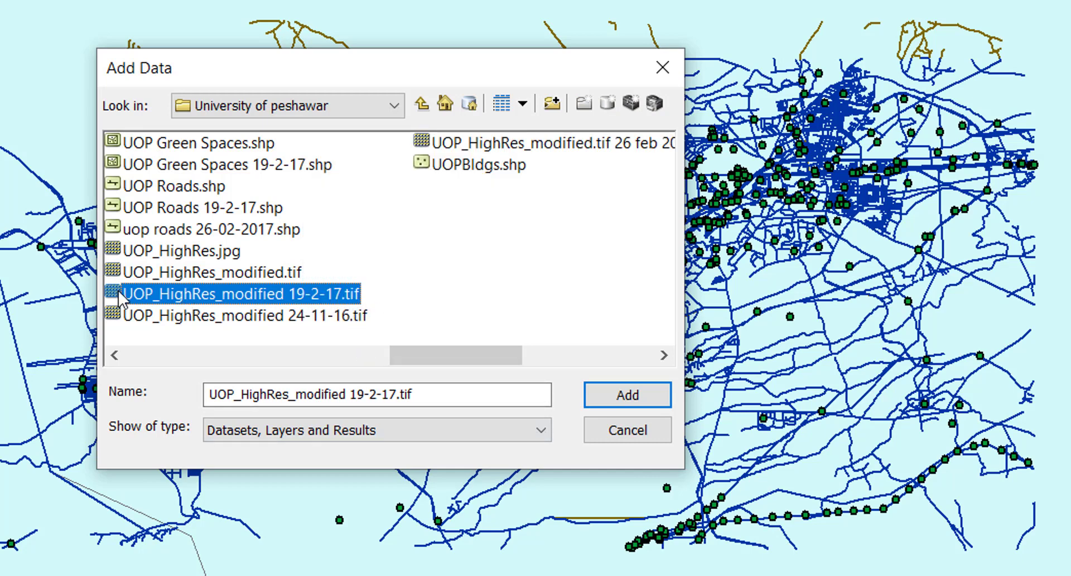
pyautogui.moveTo(332, 309)
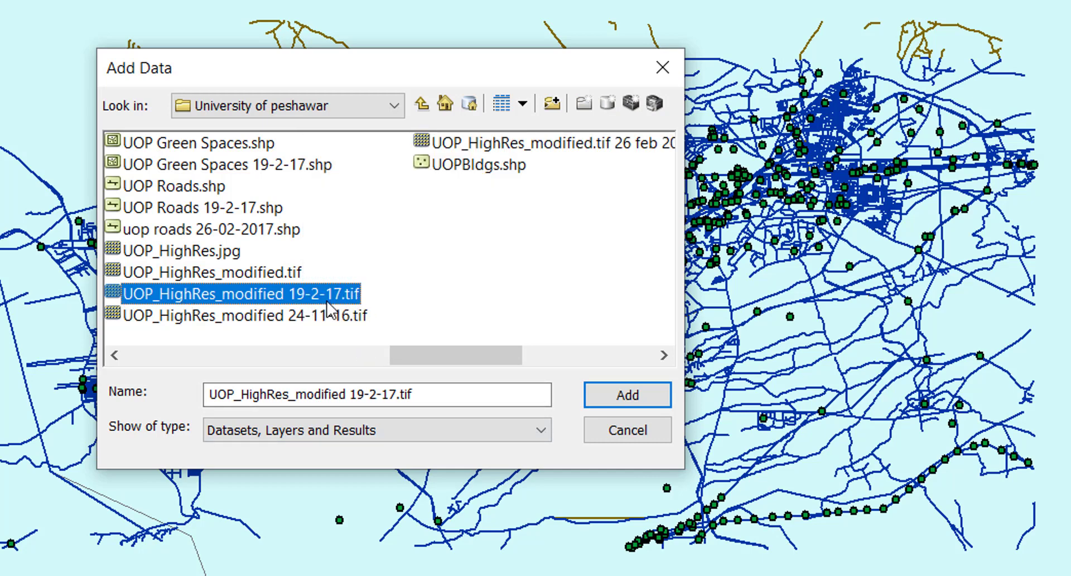
pyautogui.moveTo(604, 205)
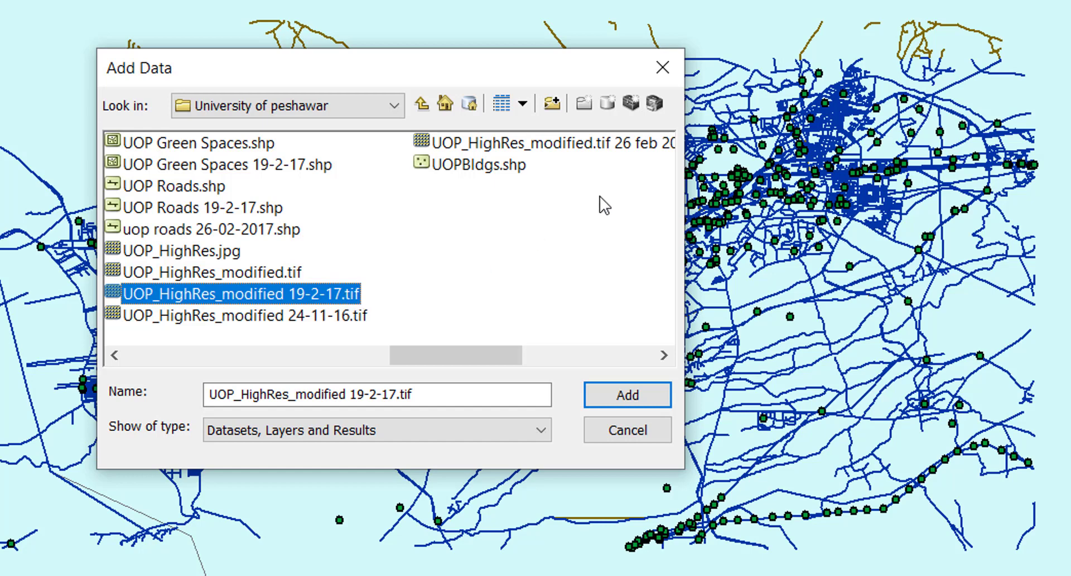
pyautogui.moveTo(348, 72)
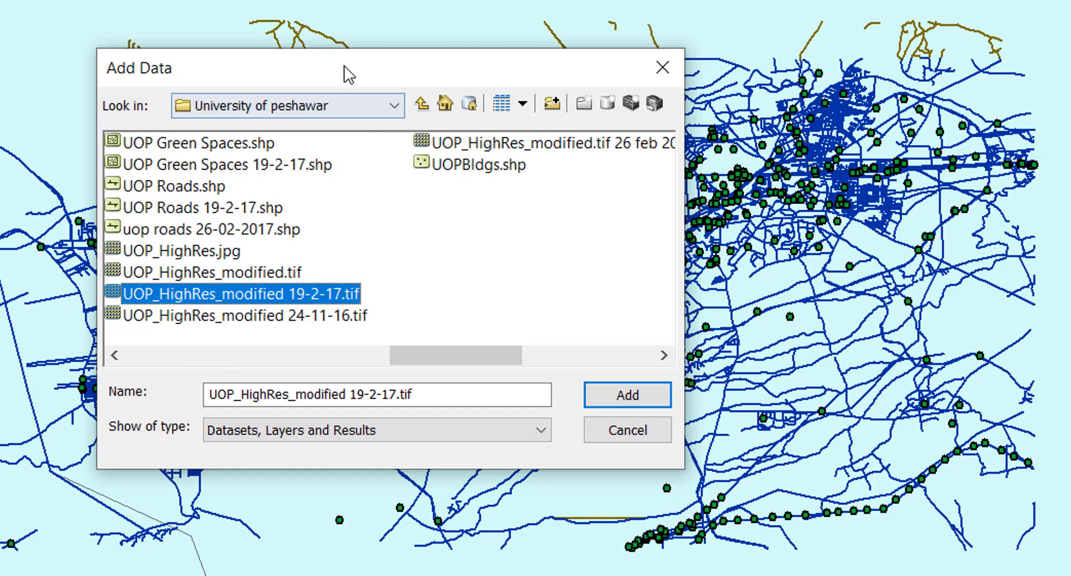
pyautogui.moveTo(345, 68); pyautogui.dragTo(345, 53)
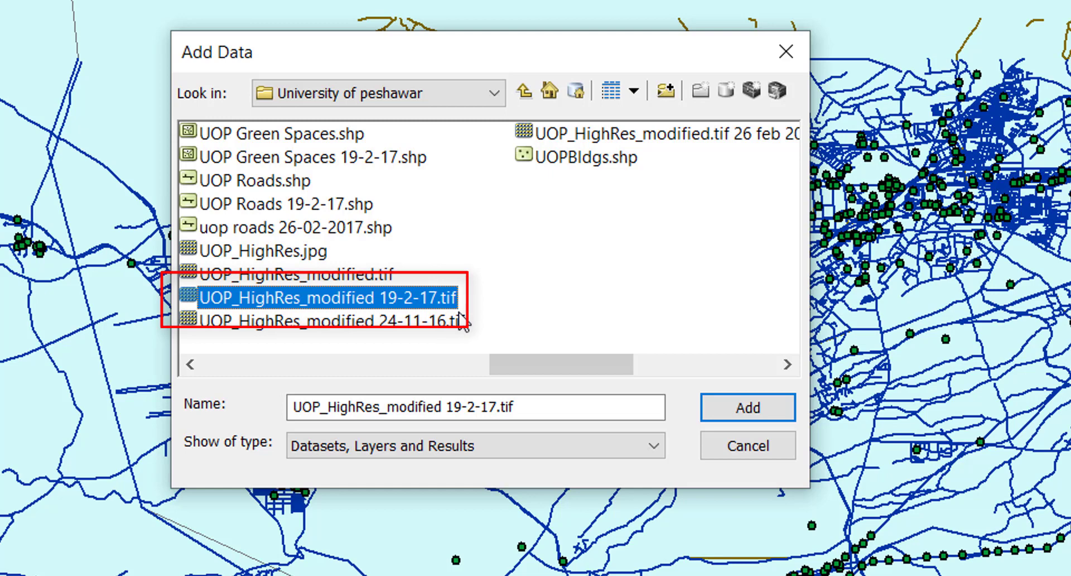
pyautogui.moveTo(303, 306)
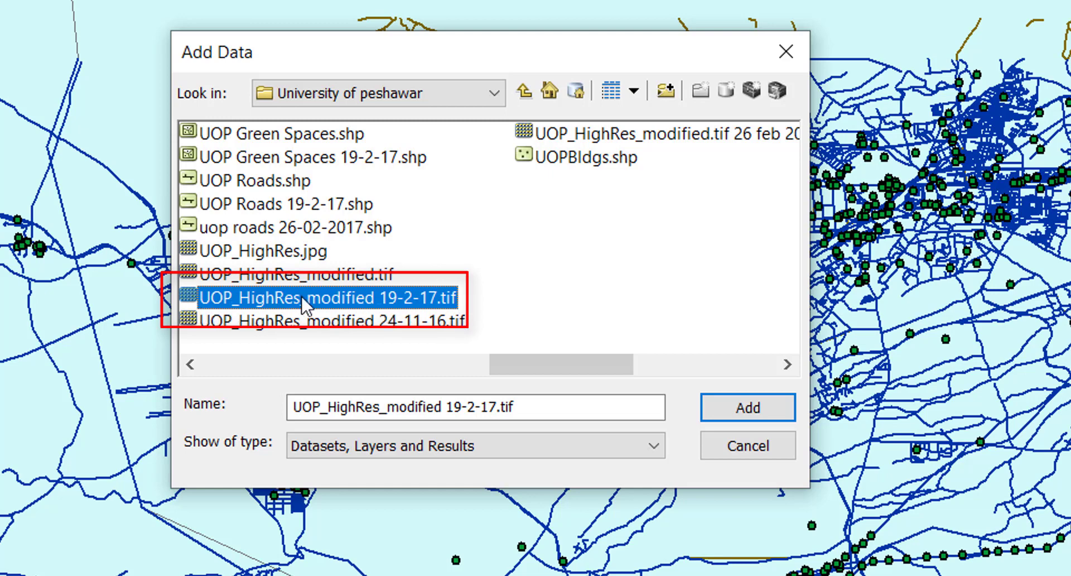
pyautogui.moveTo(466, 309)
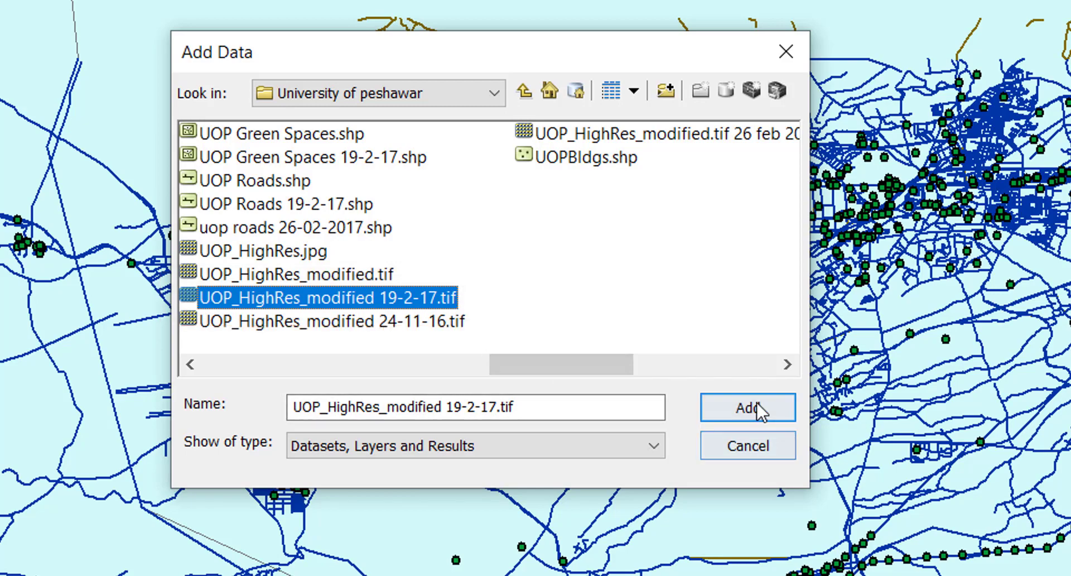
pyautogui.click(746, 407)
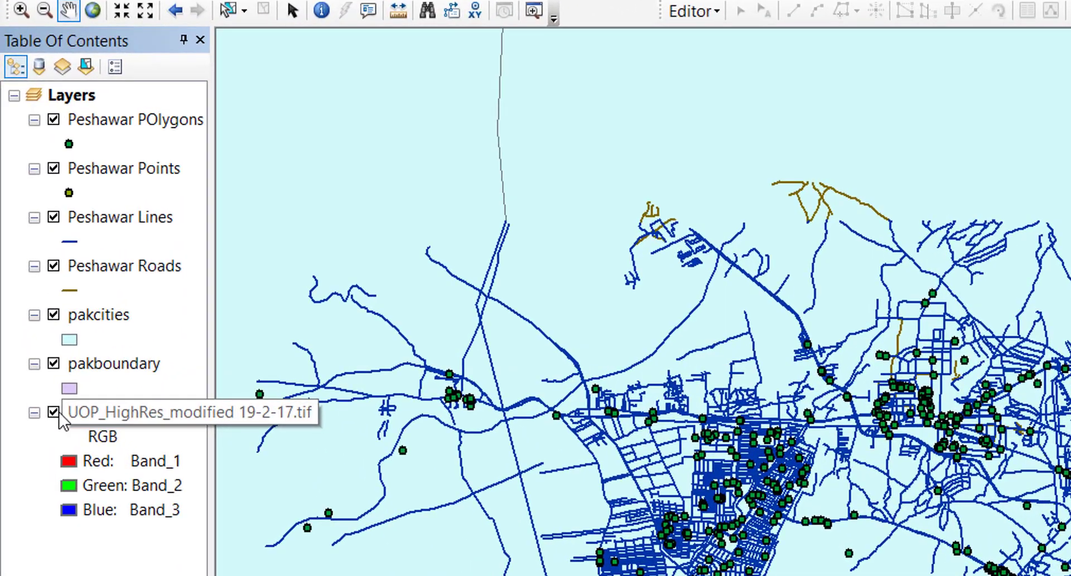
# Select the UOP_HighRes_modified 19-2-17.tif raster layer's name in the Table Of Contents for renaming.
pyautogui.click(137, 410)
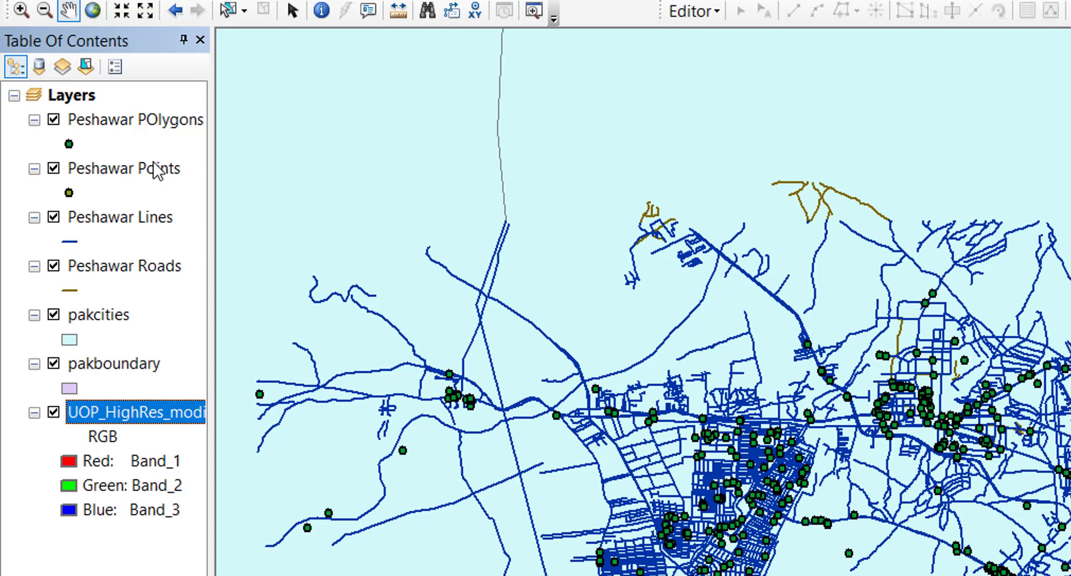
pyautogui.moveTo(119, 411)
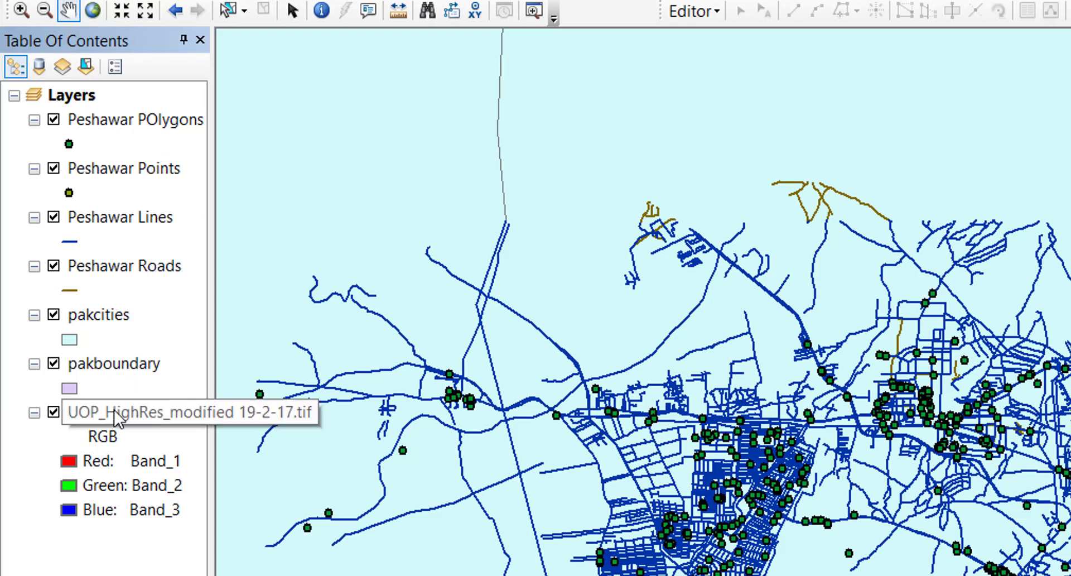
pyautogui.moveTo(84, 426)
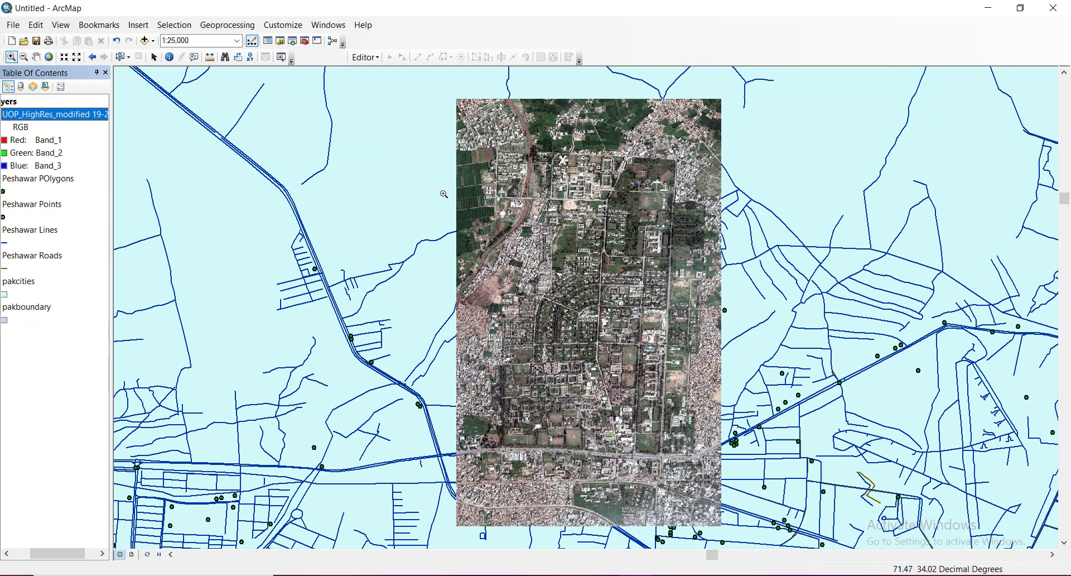
pyautogui.moveTo(466, 233)
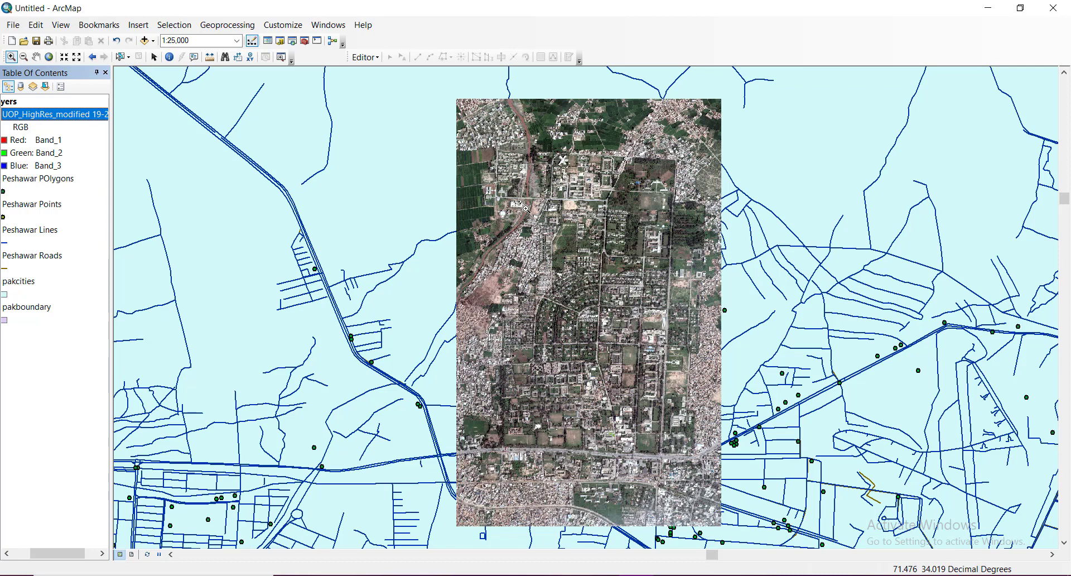
pyautogui.moveTo(366, 296)
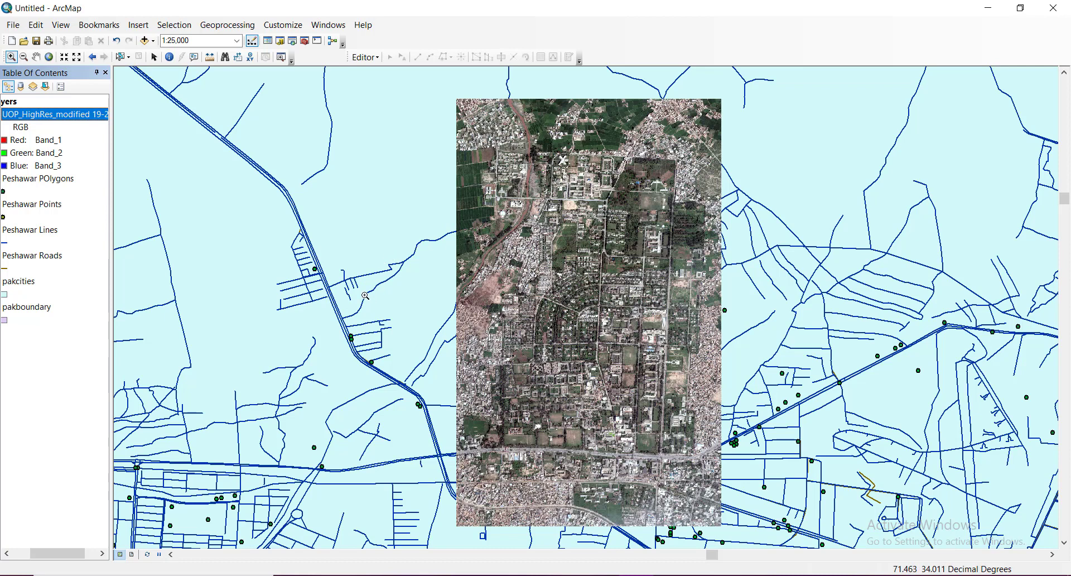
pyautogui.moveTo(721, 297)
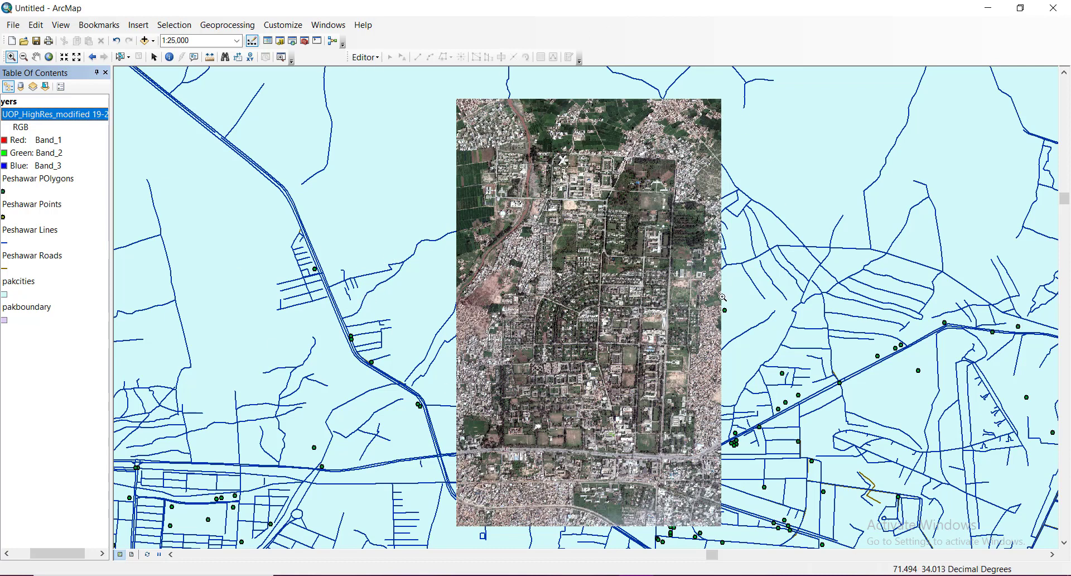
pyautogui.moveTo(847, 315)
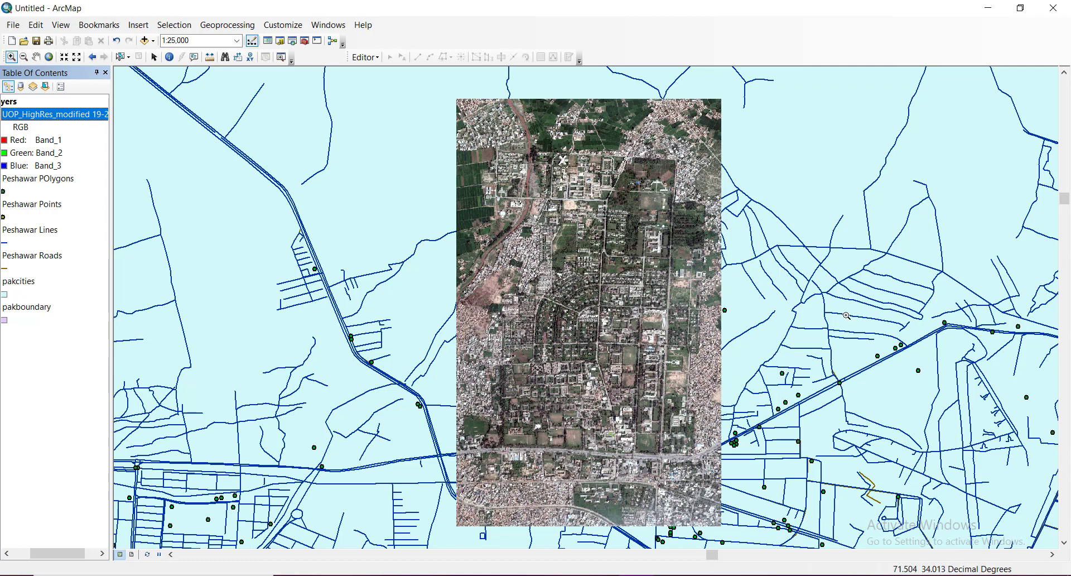
pyautogui.moveTo(524, 443)
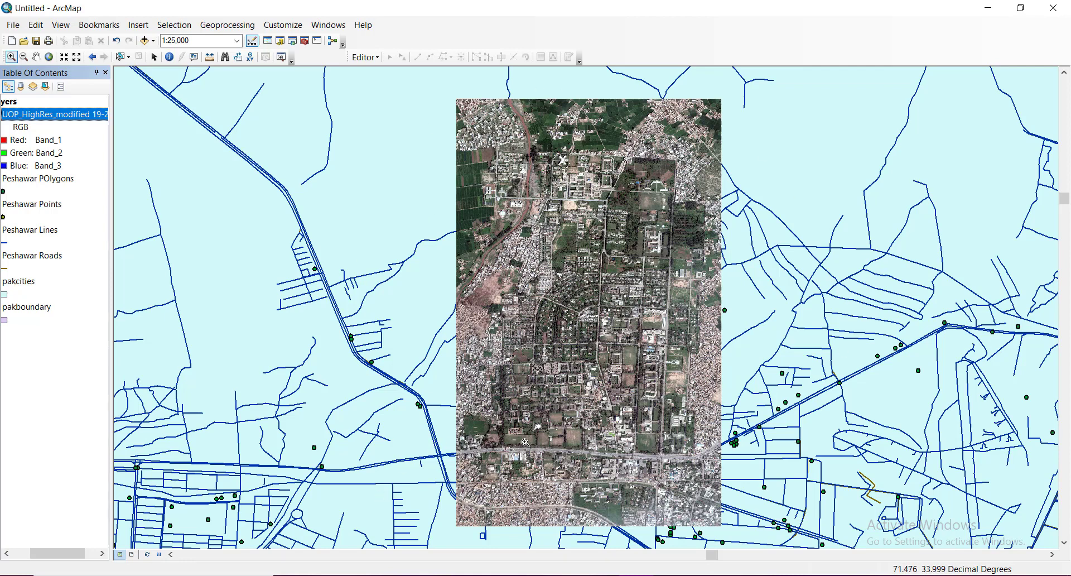
pyautogui.moveTo(470, 451)
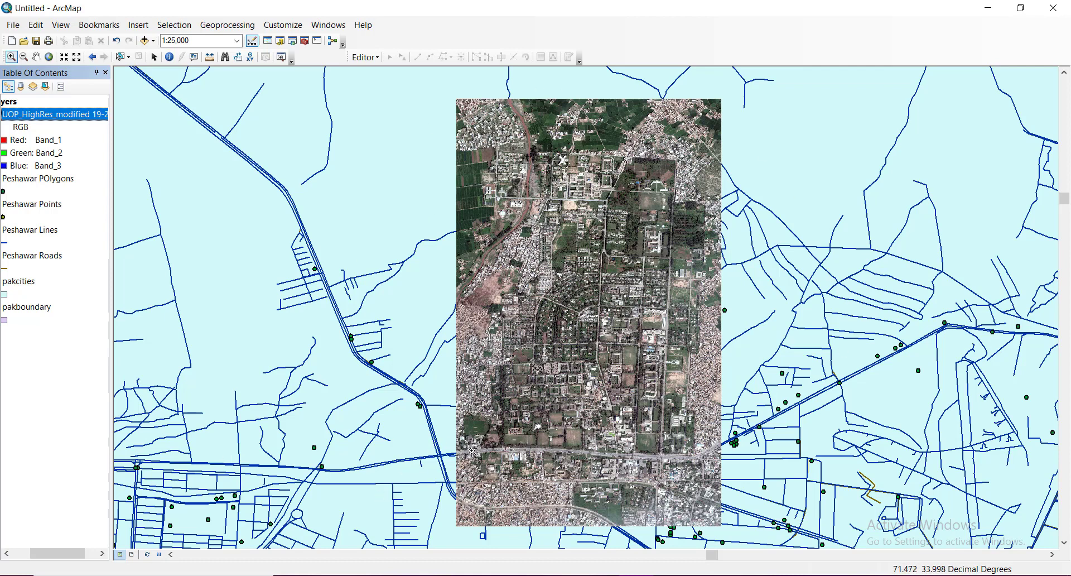
pyautogui.moveTo(512, 454)
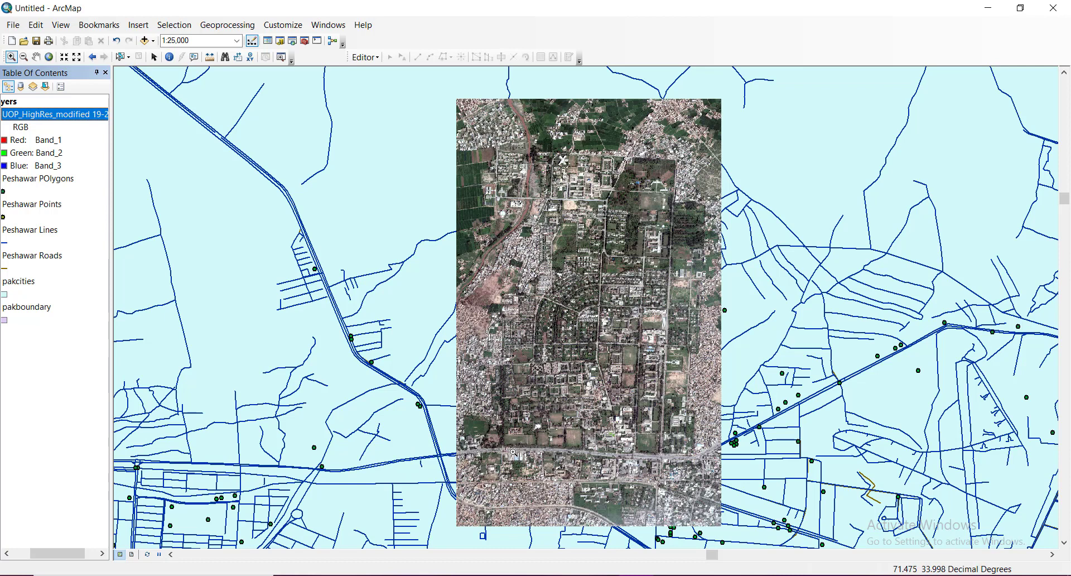
pyautogui.moveTo(738, 427)
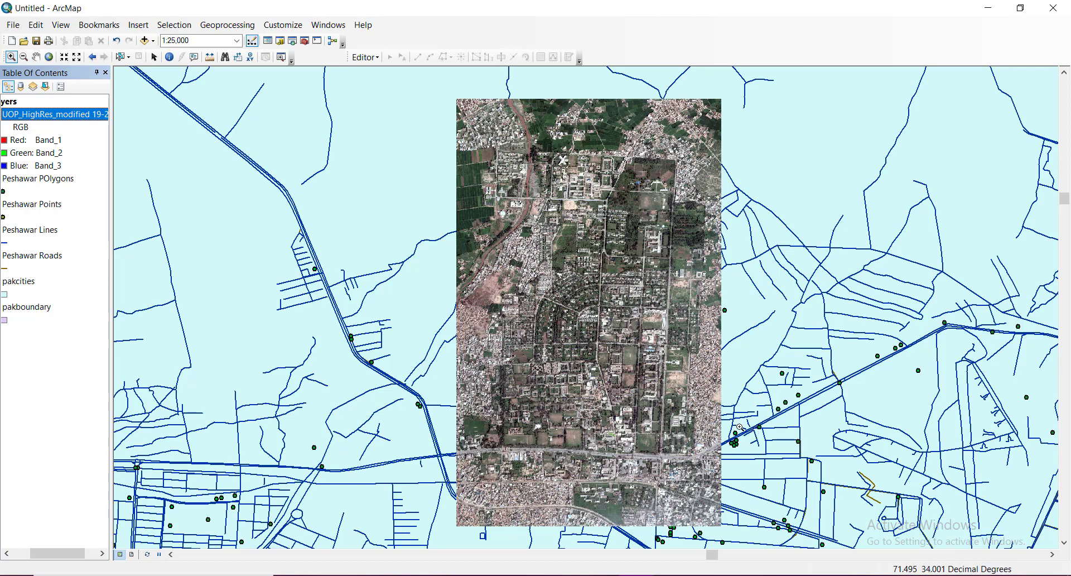
pyautogui.moveTo(760, 428)
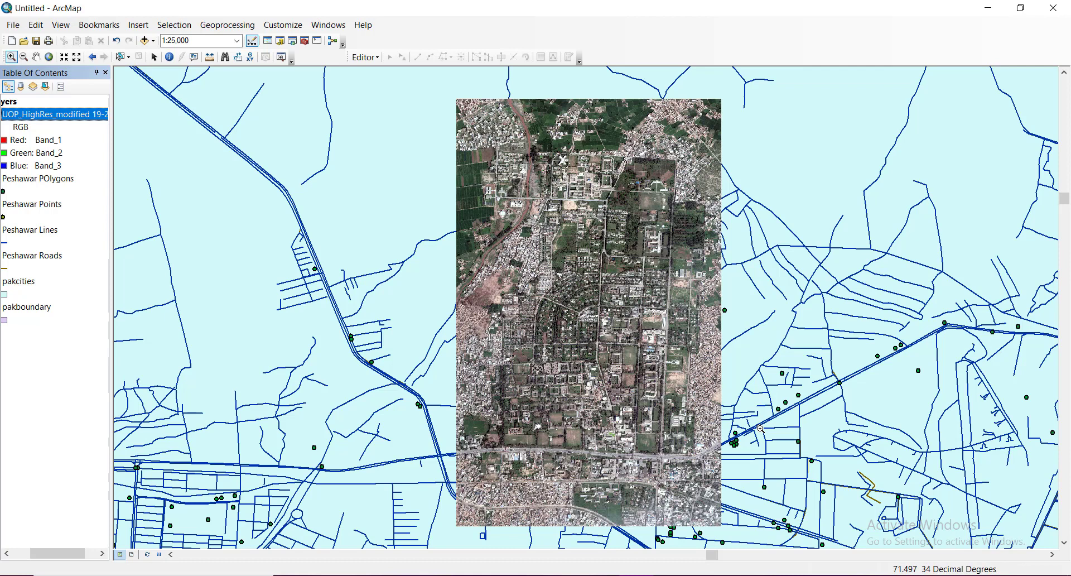
pyautogui.moveTo(468, 233)
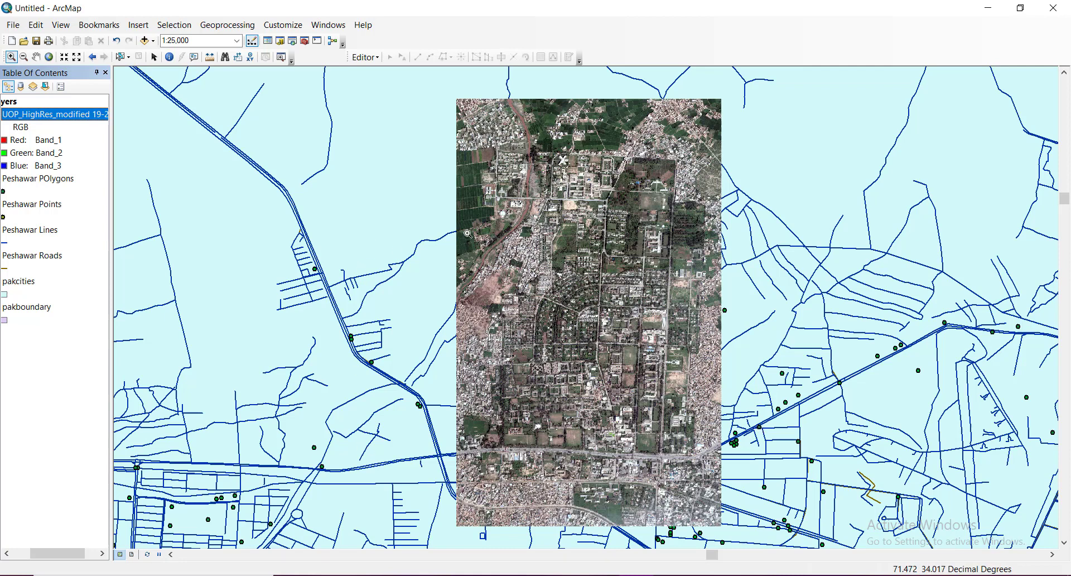
pyautogui.moveTo(396, 314)
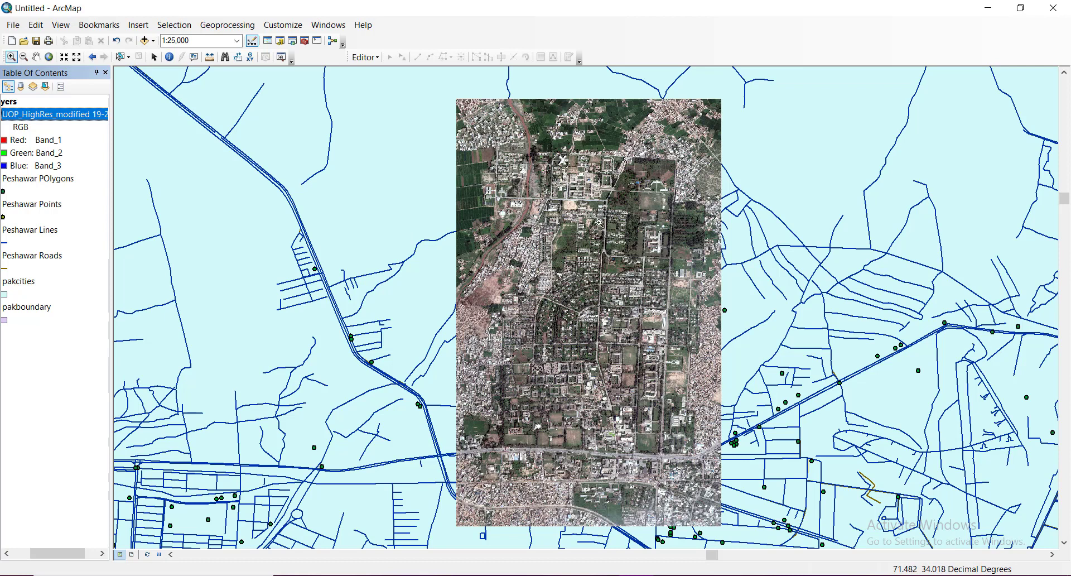
pyautogui.moveTo(726, 313)
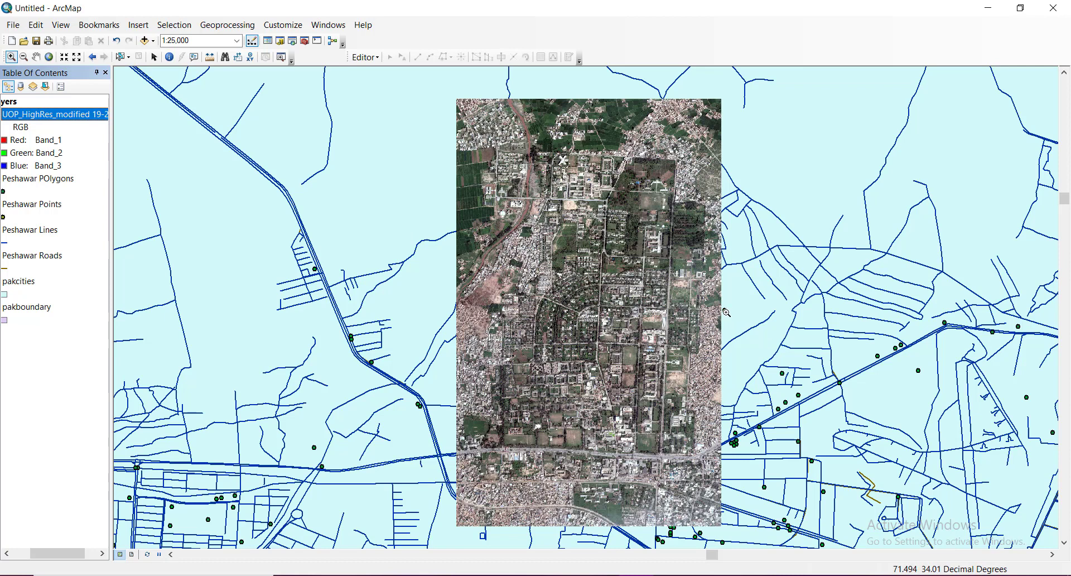
pyautogui.moveTo(743, 296)
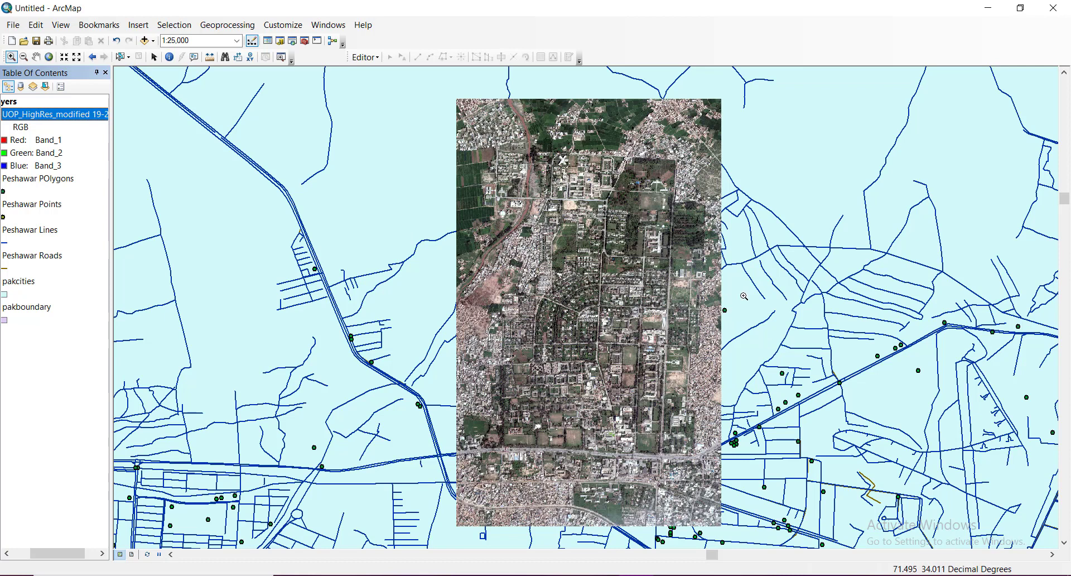
pyautogui.moveTo(680, 402)
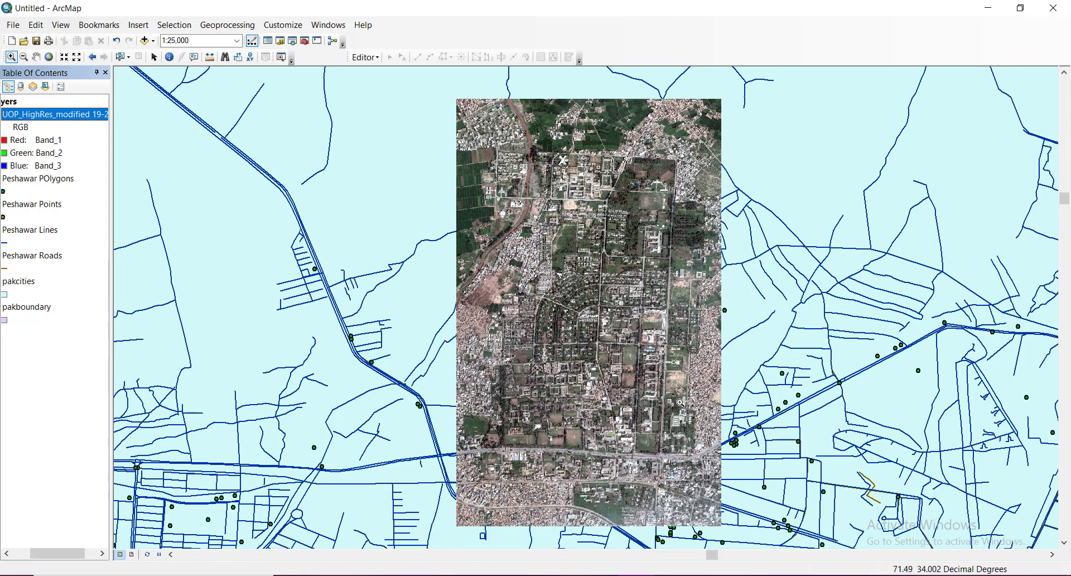
pyautogui.moveTo(826, 244)
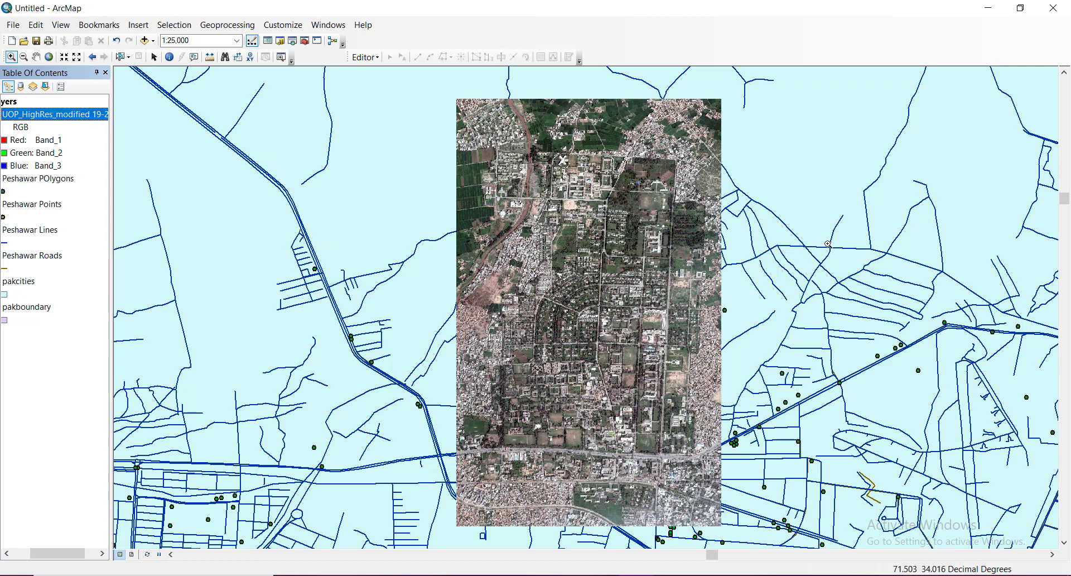
pyautogui.moveTo(756, 264)
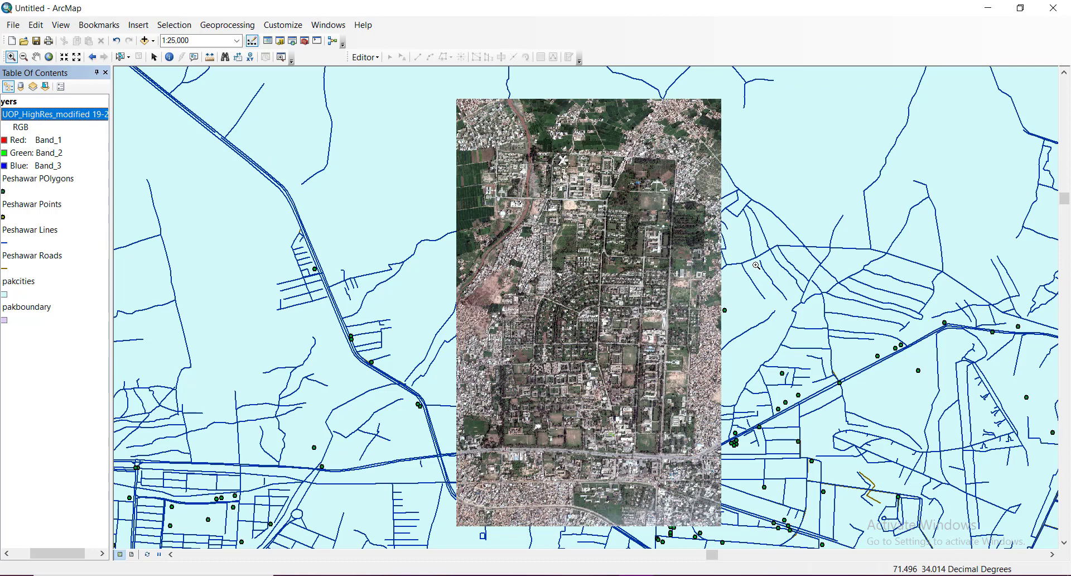
pyautogui.moveTo(418, 253)
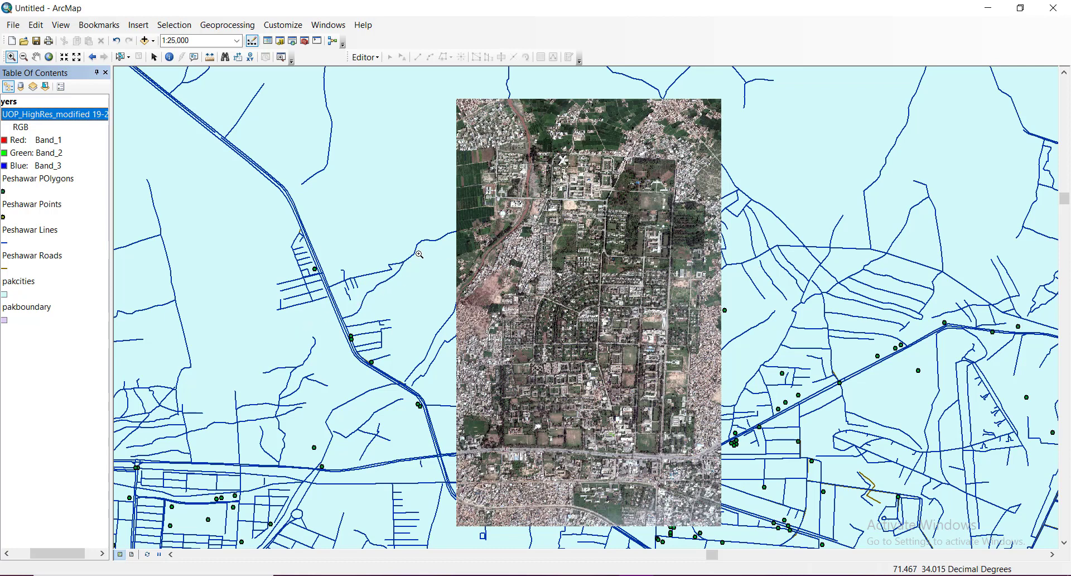
pyautogui.moveTo(475, 306)
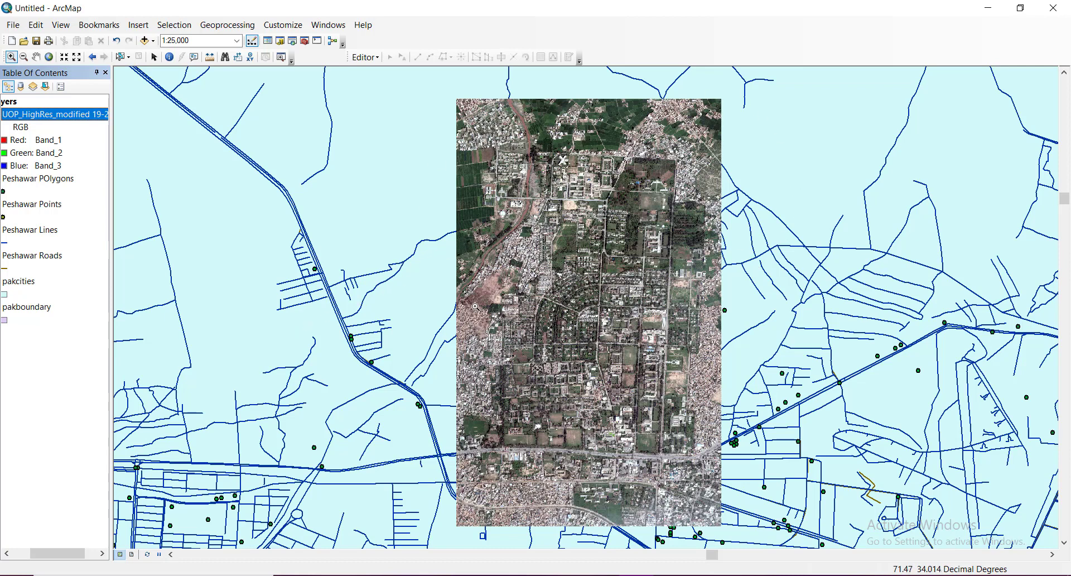